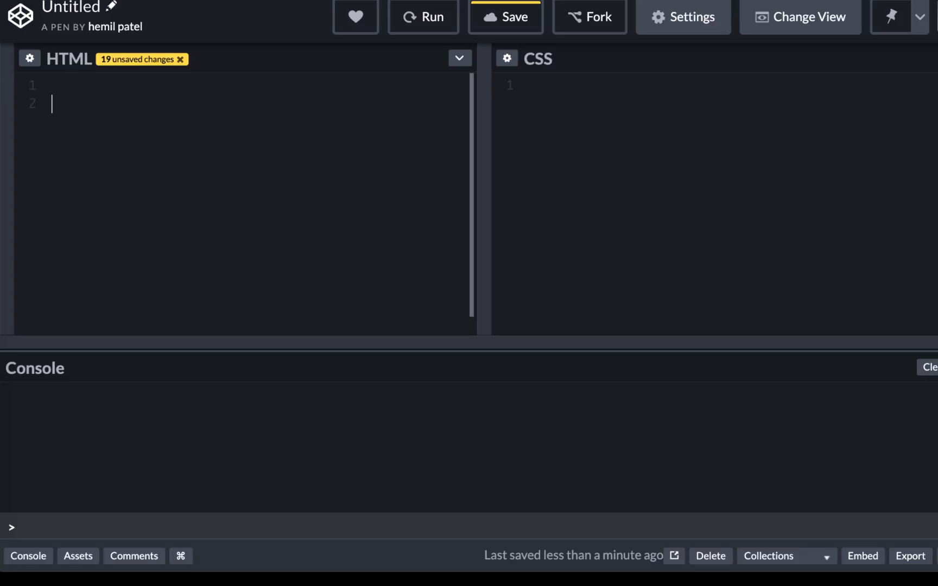
Expand div.someClass with Emmet and type 'I am so pretty' inside.
{"action": "type", "text": "div.my"}
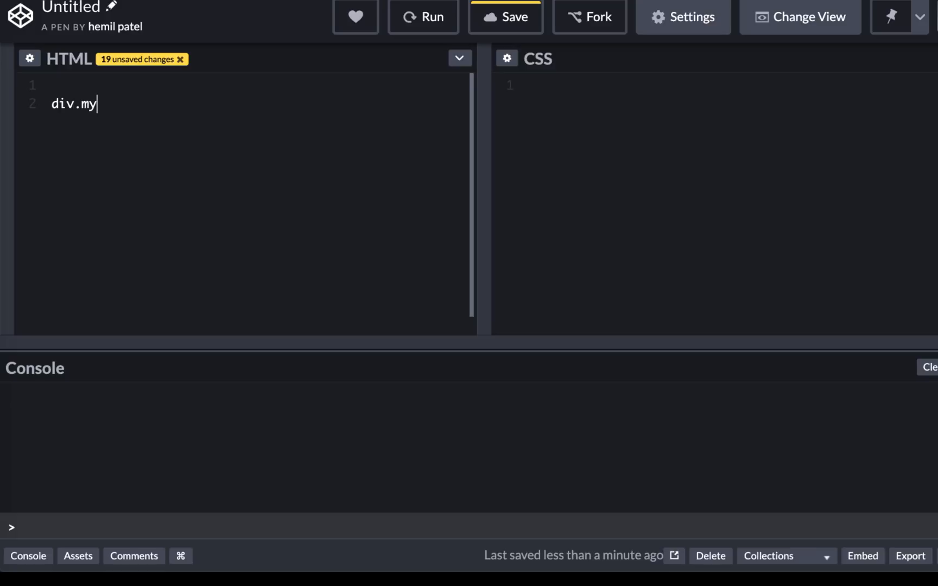
{"action": "type", "text": "someClas"}
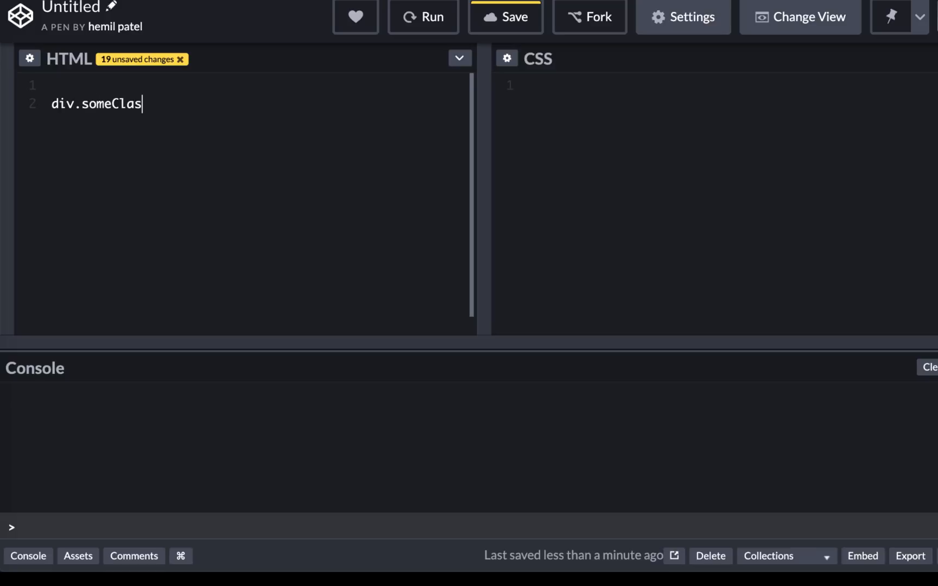
{"action": "key", "text": "Tab"}
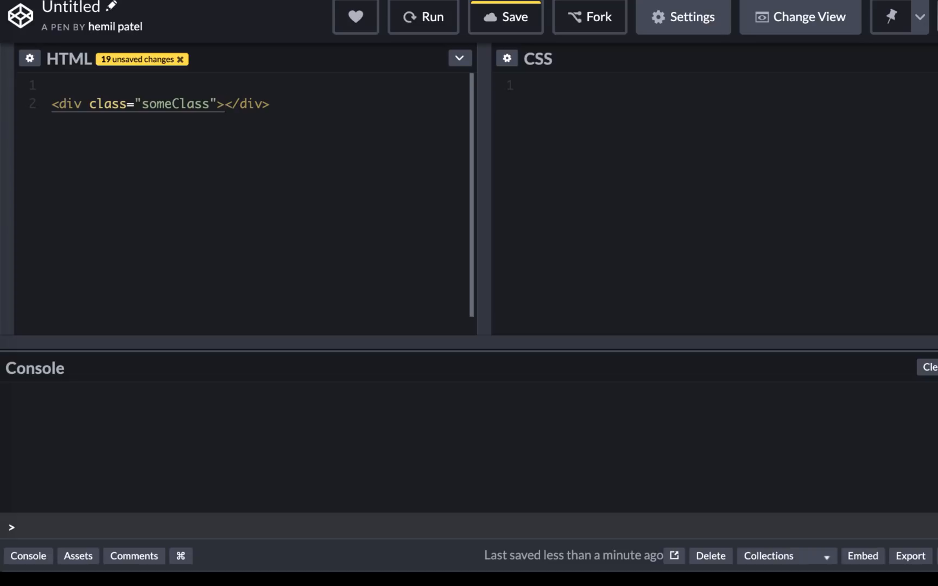
{"action": "type", "text": "I am so pr"}
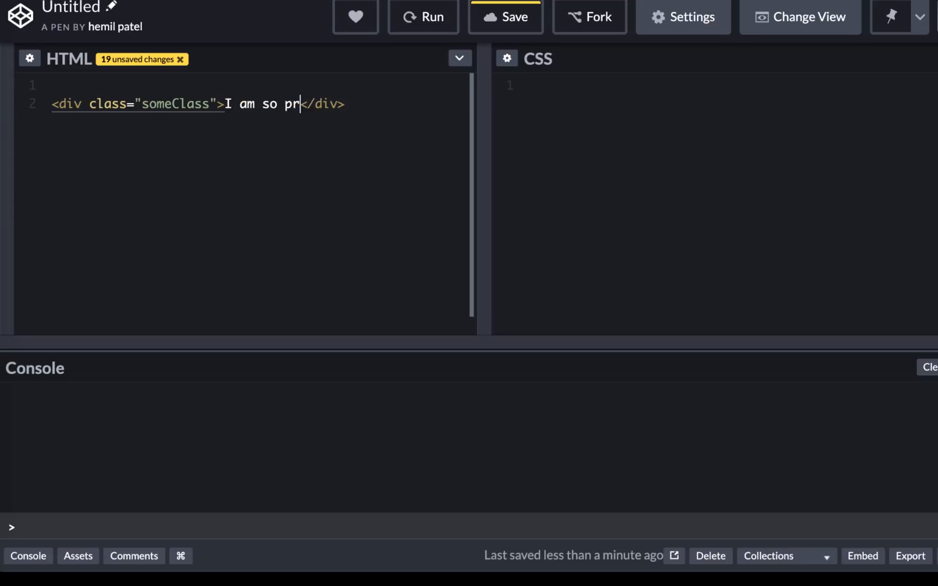
{"action": "type", "text": "etty"}
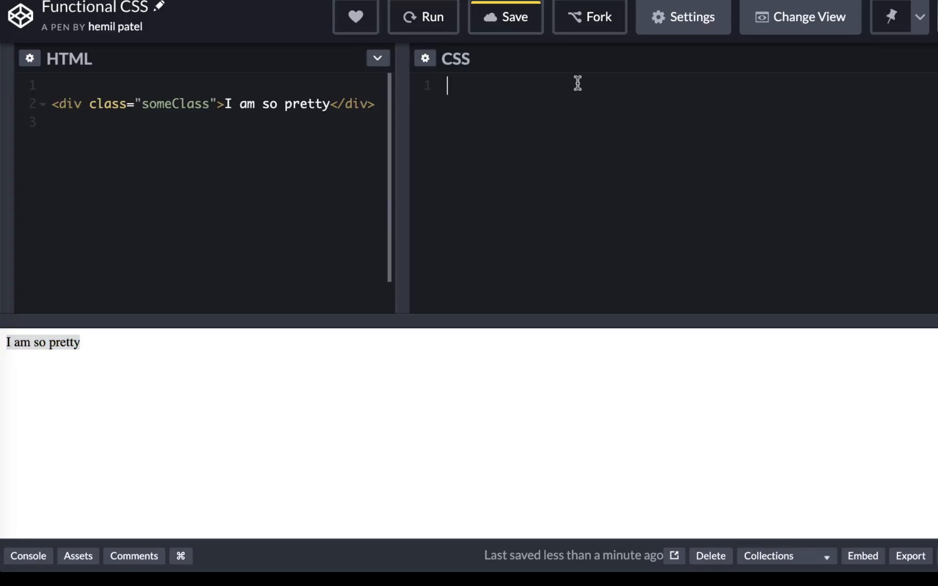
{"action": "mouse_move", "coordinate": [227, 114]}
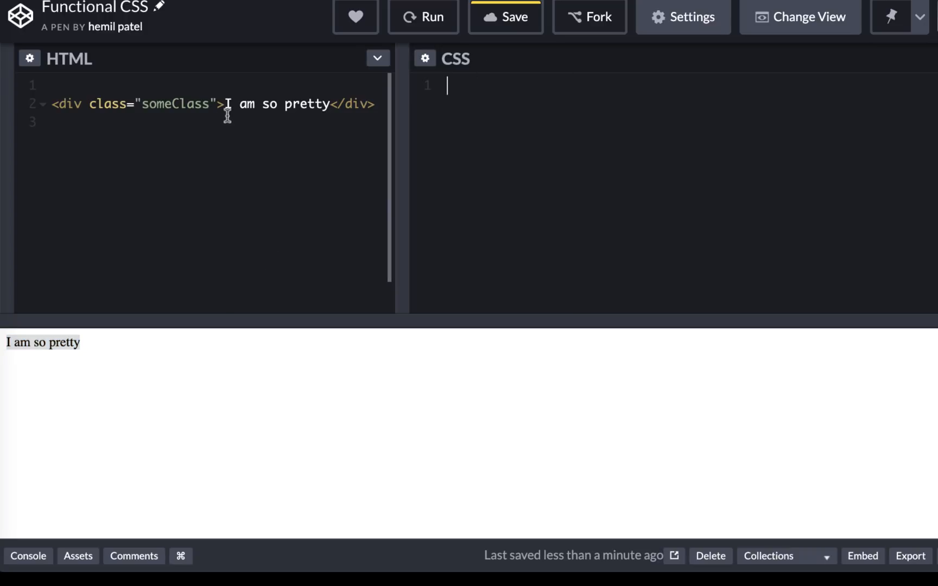
Give .someClass blue 30px text, 1px solid red border, inline-block, 5px padding, green background.
{"action": "double_click", "coordinate": [175, 103]}
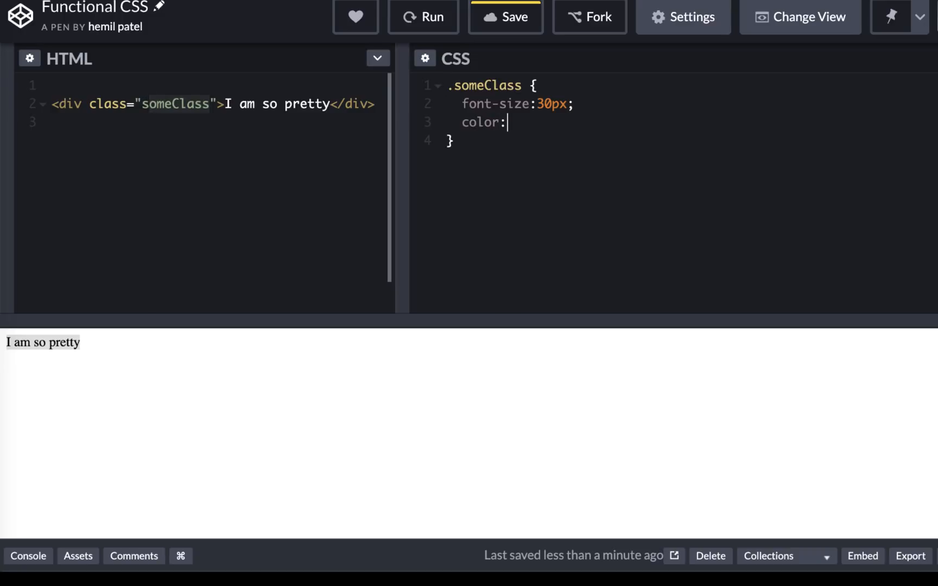
{"action": "type", "text": "blue;"}
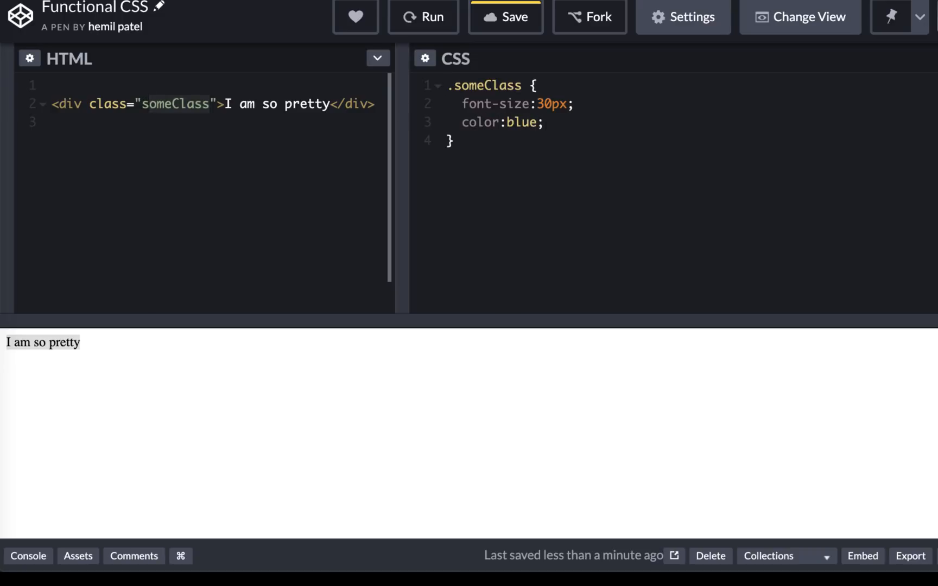
{"action": "type", "text": "borde"}
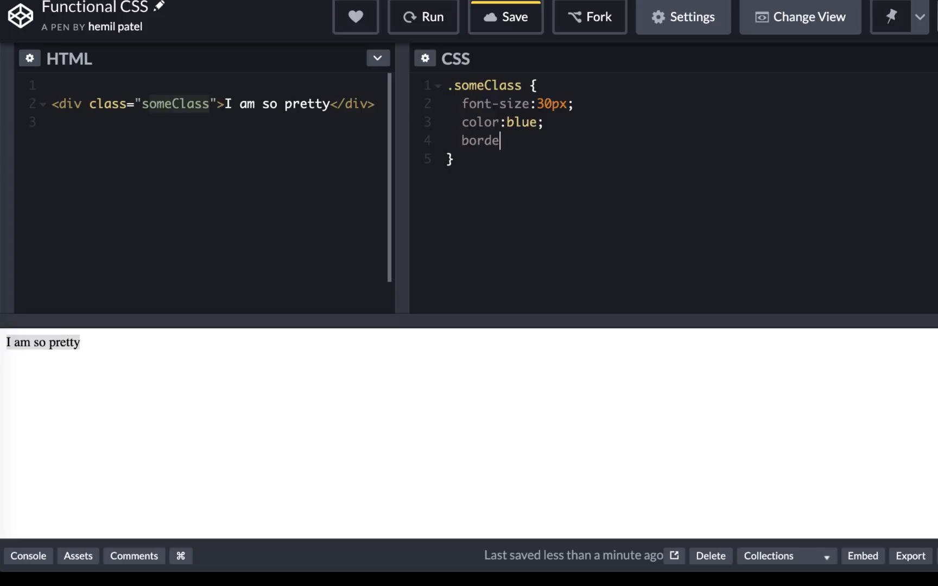
{"action": "type", "text": "r:1px solid red;"}
{"action": "type", "text": "di"}
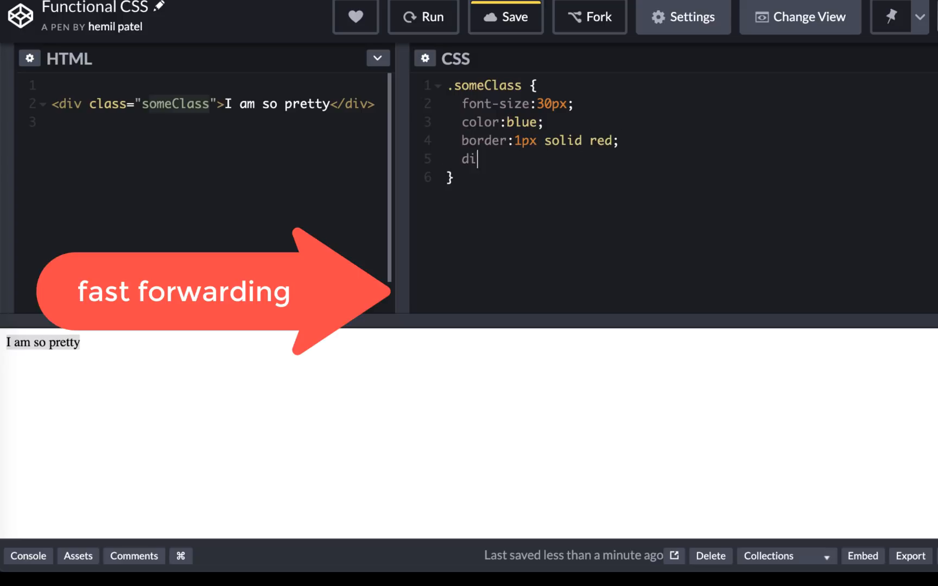
{"action": "left_click", "coordinate": [423, 16]}
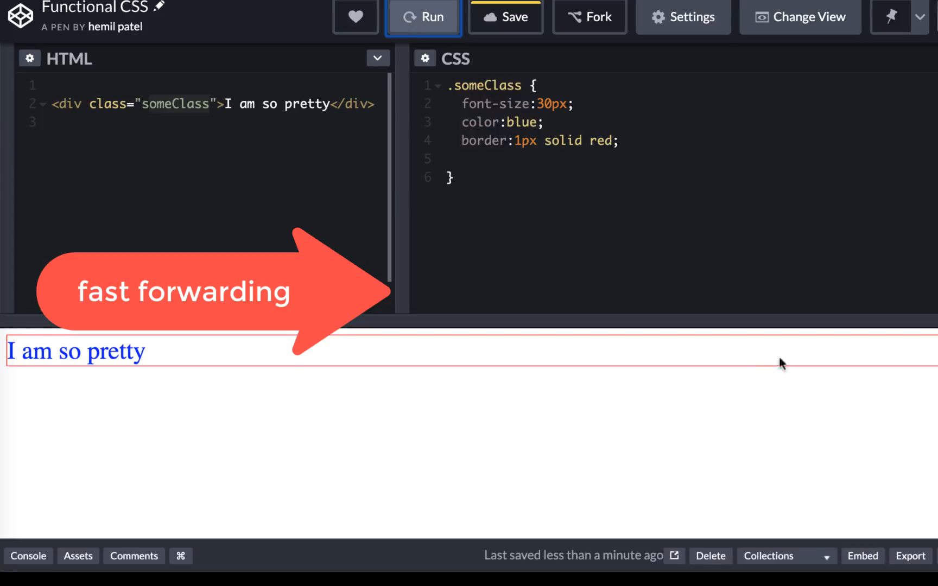
{"action": "type", "text": "display:inline-block;"}
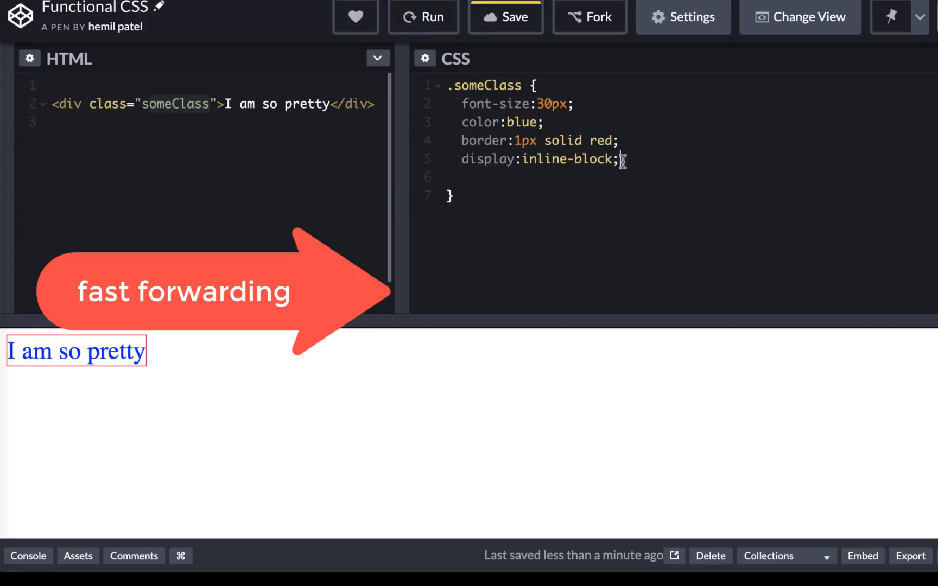
{"action": "type", "text": "padding:5px;"}
{"action": "type", "text": "background-color:green;"}
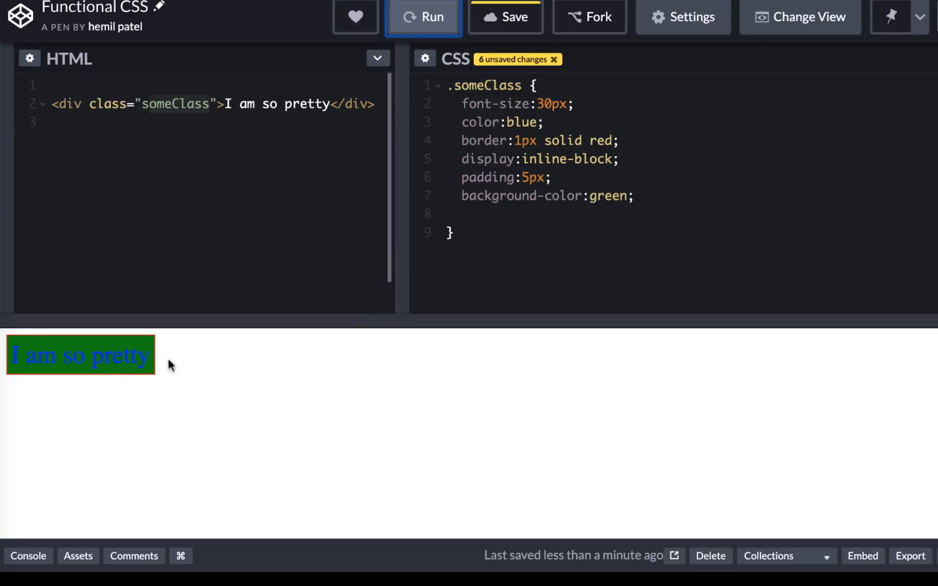
{"action": "left_click", "coordinate": [272, 154]}
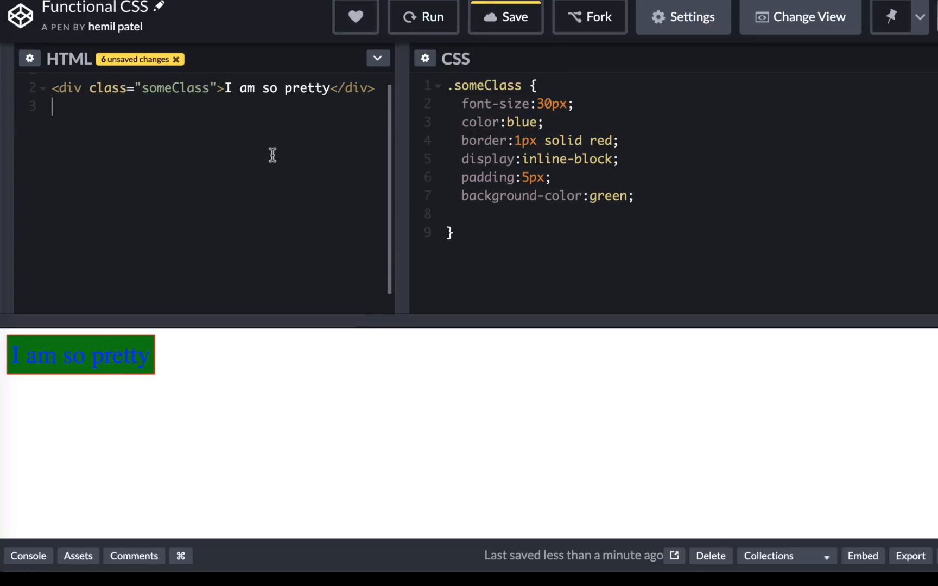
{"action": "mouse_move", "coordinate": [545, 200]}
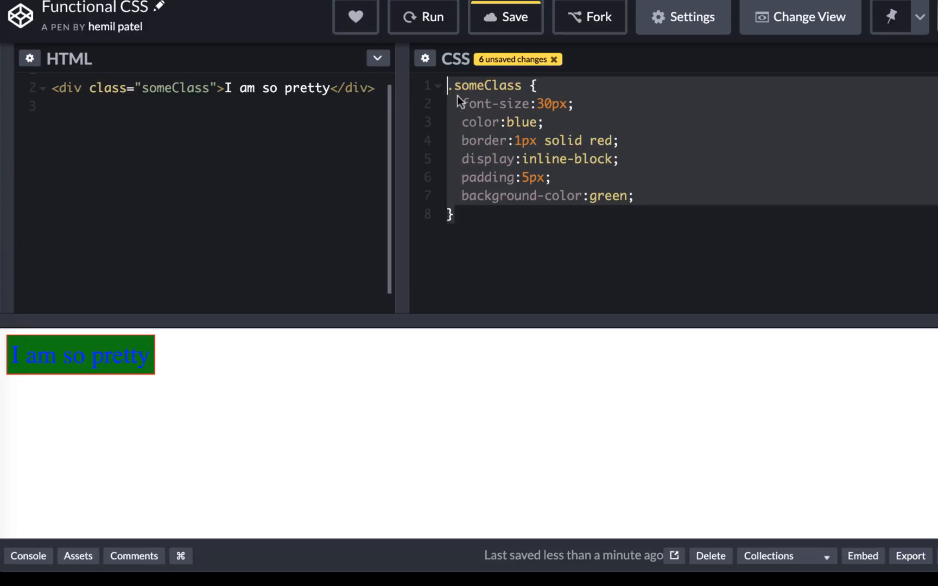
{"action": "mouse_move", "coordinate": [718, 495]}
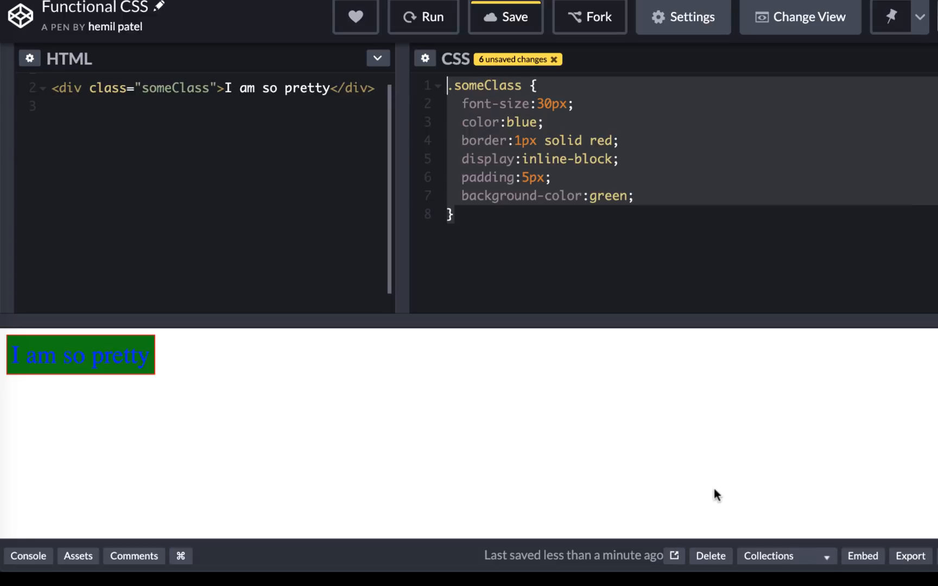
{"action": "mouse_move", "coordinate": [550, 163]}
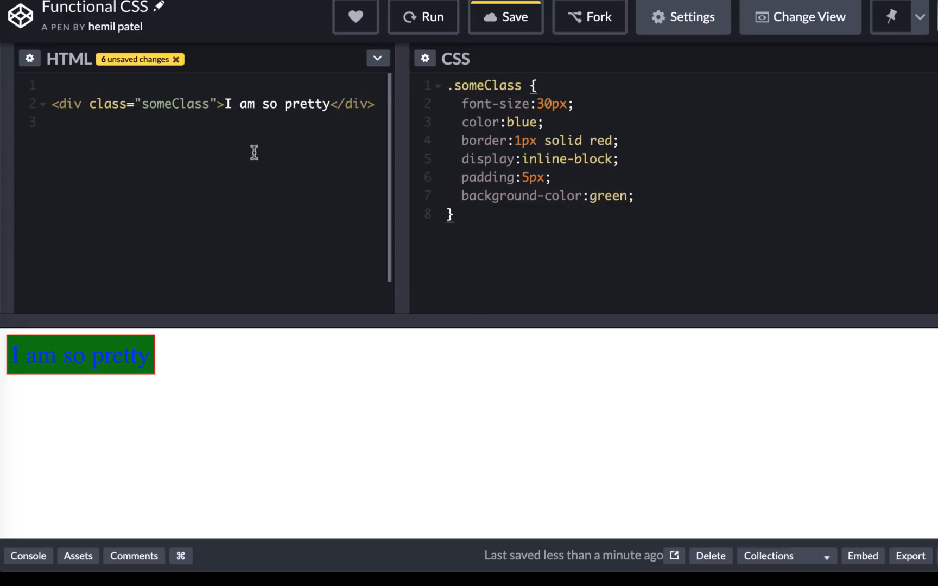
Add a second div.someClass reading 'I am pretty too' and rerun the preview.
{"action": "type", "text": "div"}
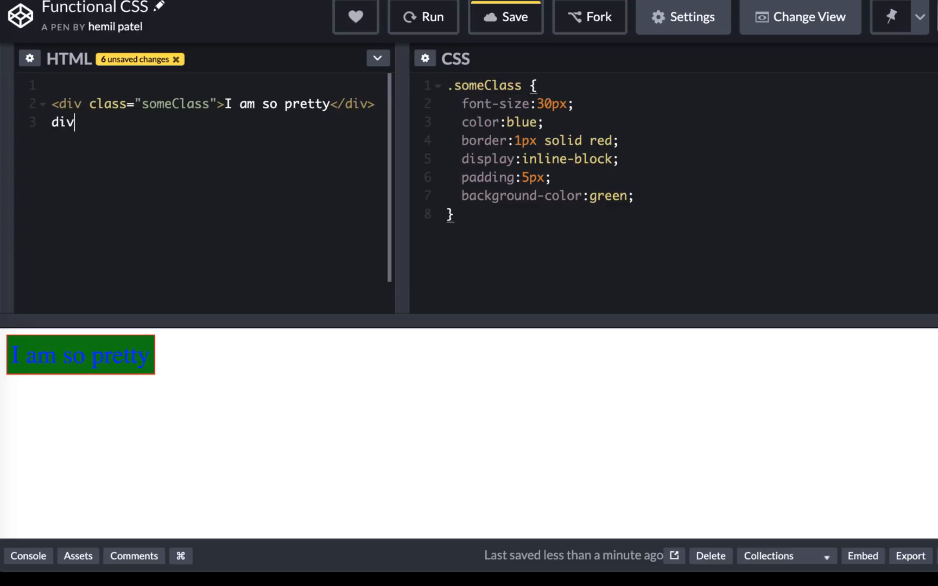
{"action": "type", "text": "."}
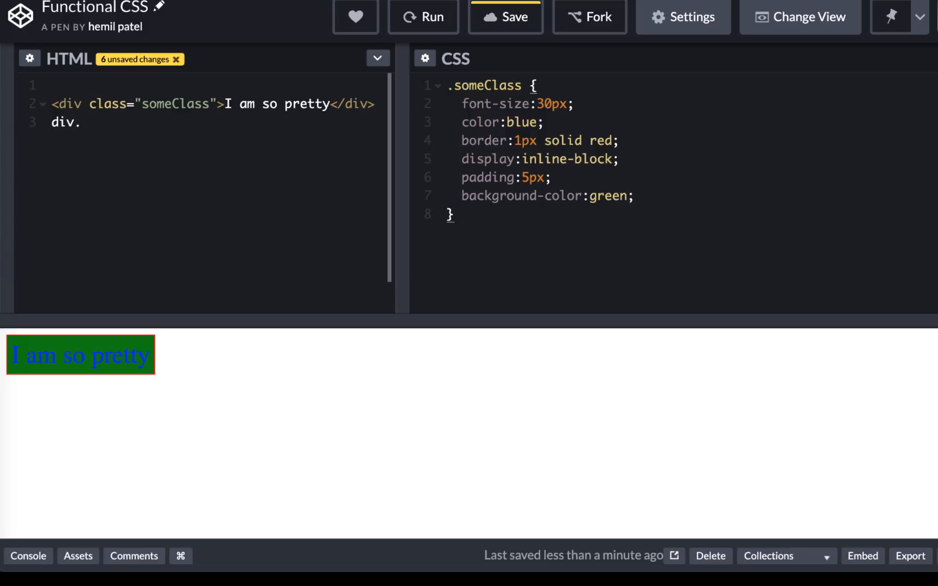
{"action": "type", "text": "somec"}
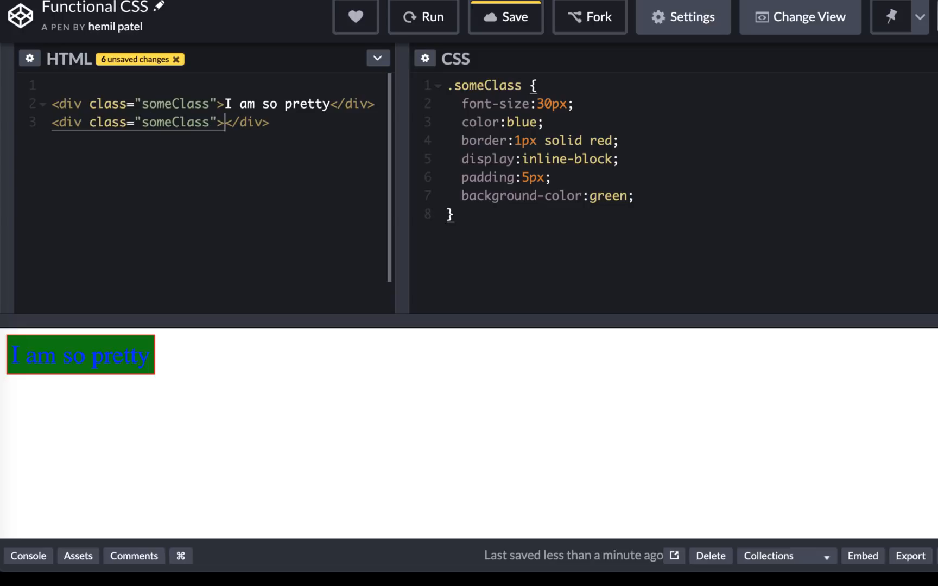
{"action": "type", "text": "I"}
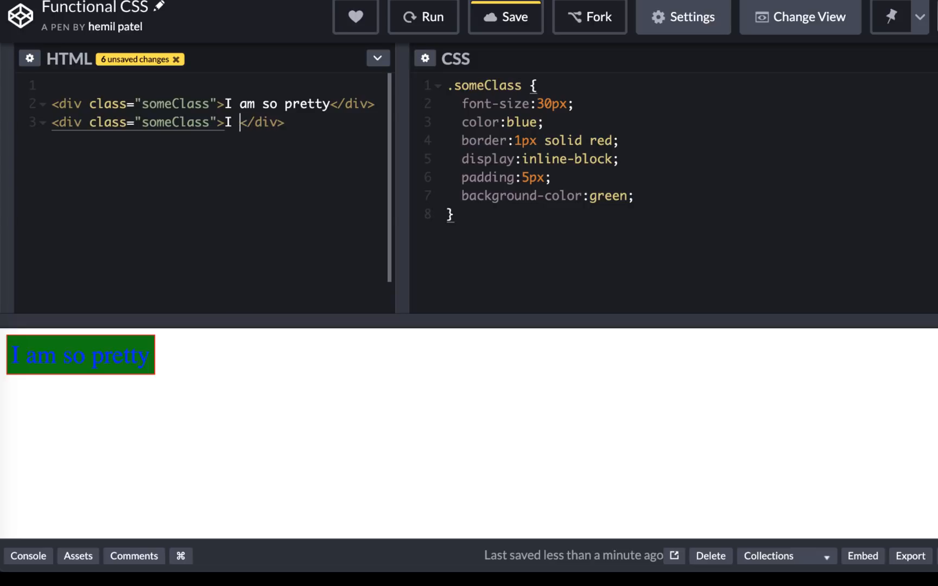
{"action": "type", "text": "am pr"}
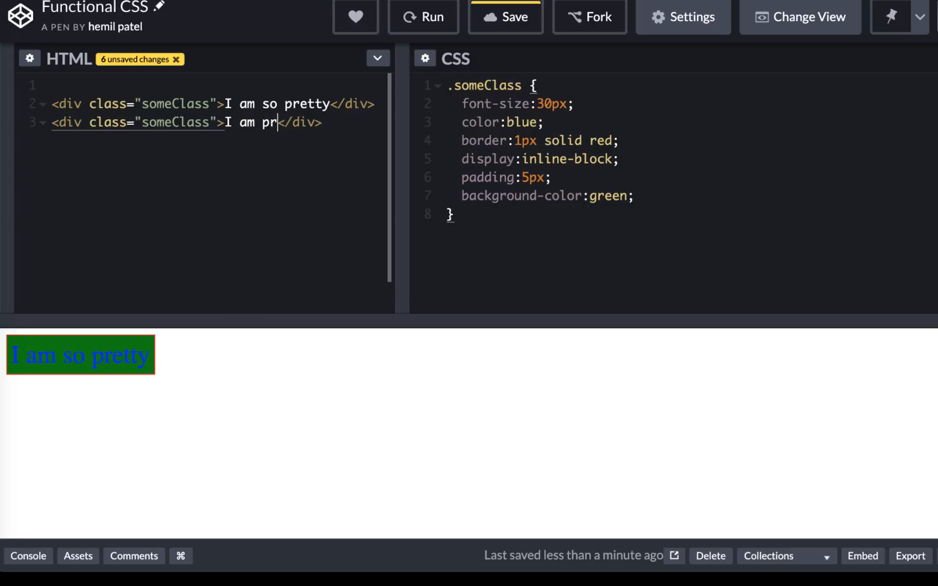
{"action": "type", "text": "etty too"}
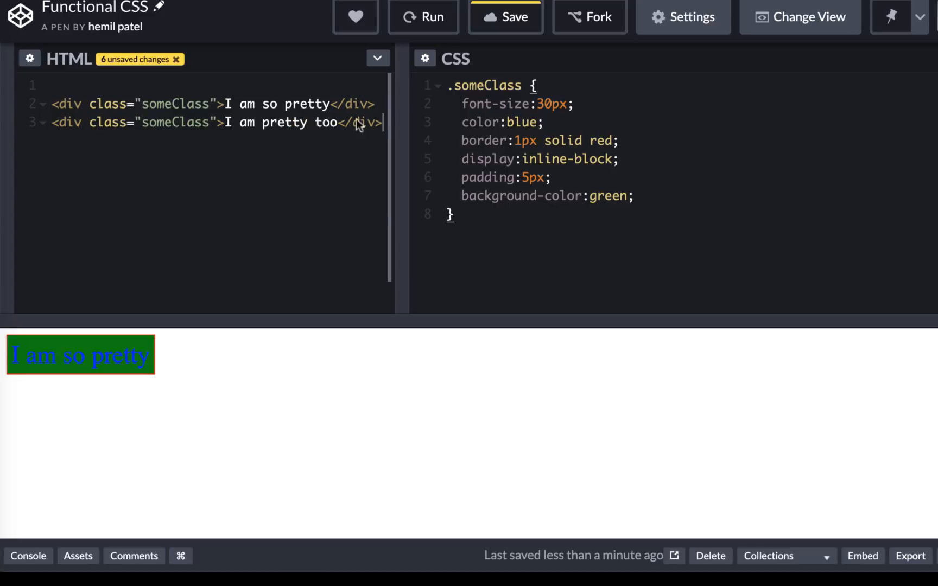
{"action": "left_click", "coordinate": [423, 16]}
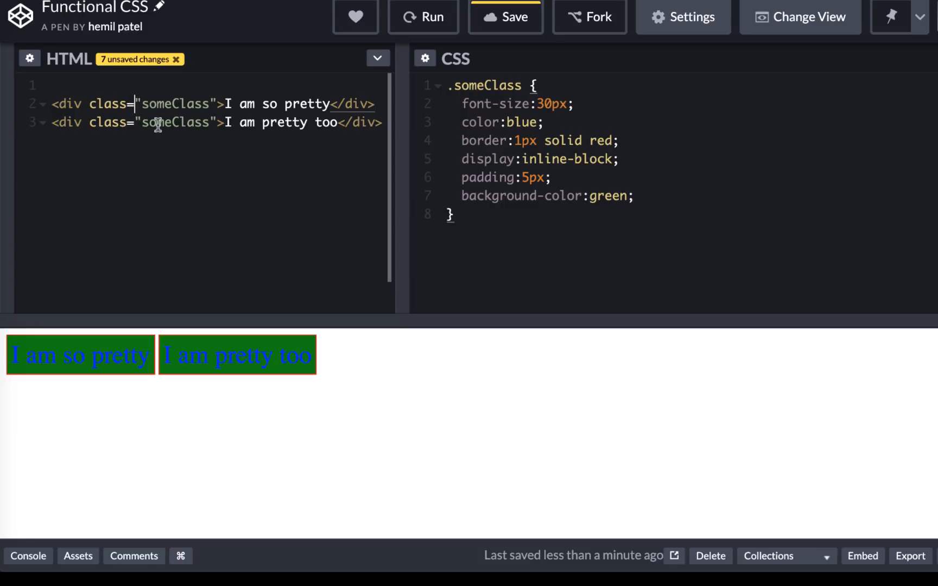
Select the someClass class name on the first and second divs.
{"action": "double_click", "coordinate": [176, 122]}
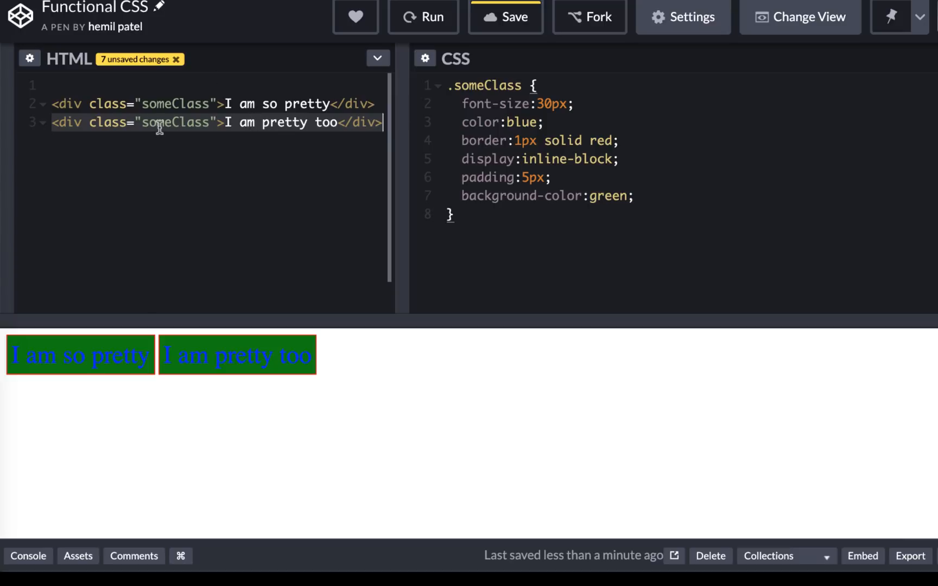
{"action": "double_click", "coordinate": [175, 123]}
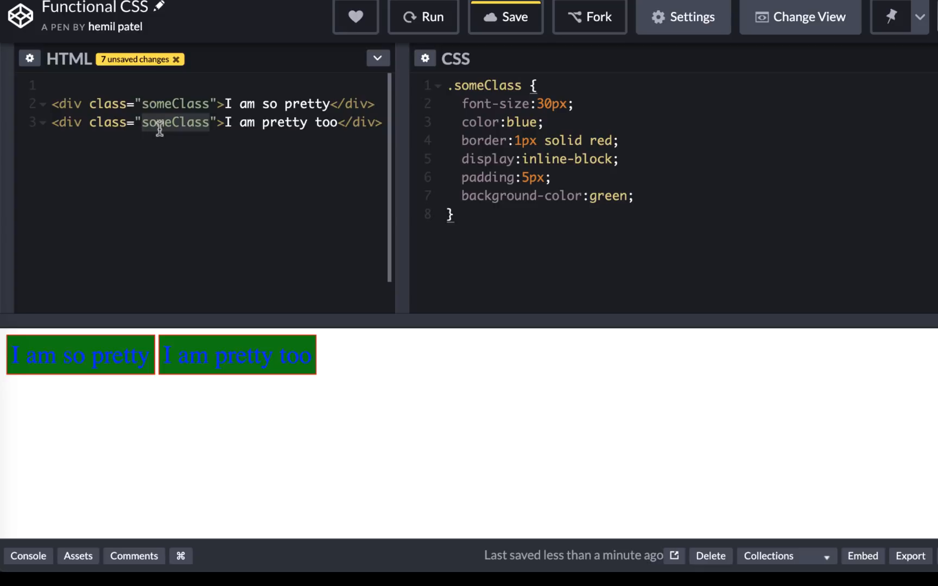
{"action": "mouse_move", "coordinate": [551, 115]}
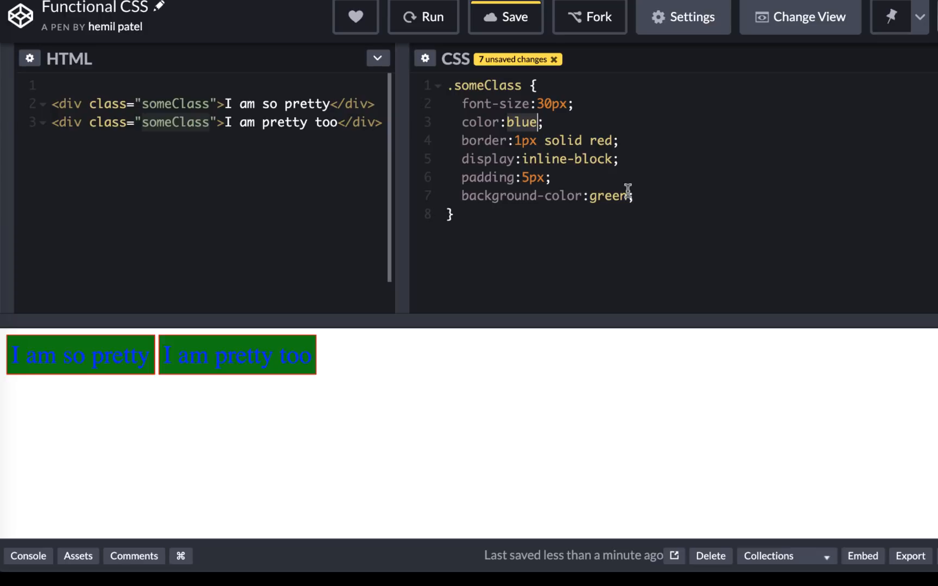
Change the .someClass color from blue to yellow and rerun the pen.
{"action": "type", "text": "ye"}
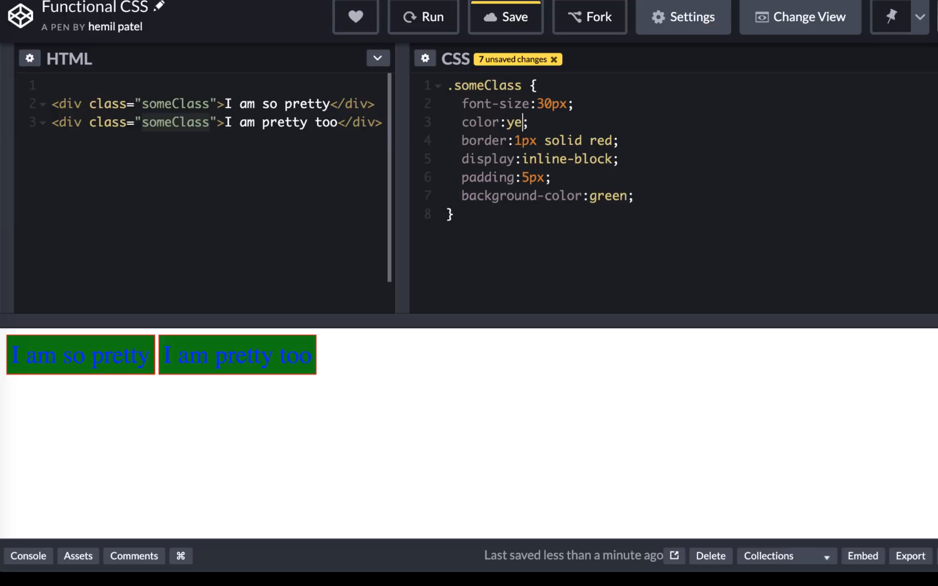
{"action": "type", "text": "llow"}
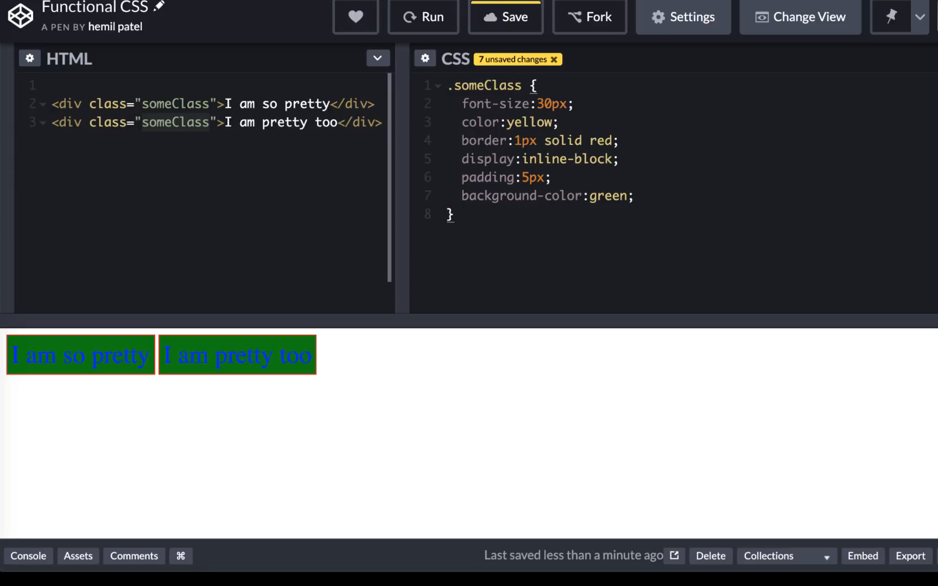
{"action": "left_click", "coordinate": [423, 16]}
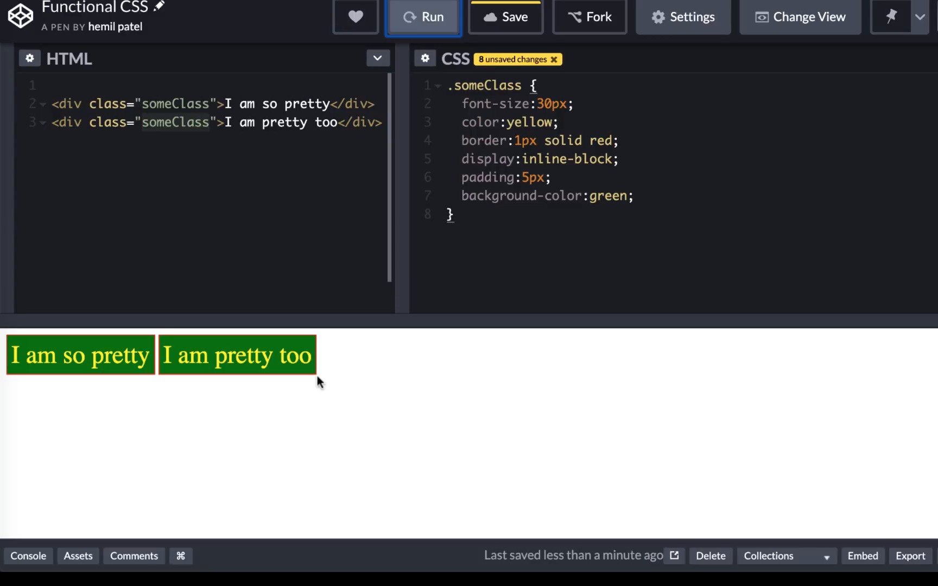
{"action": "mouse_move", "coordinate": [551, 254]}
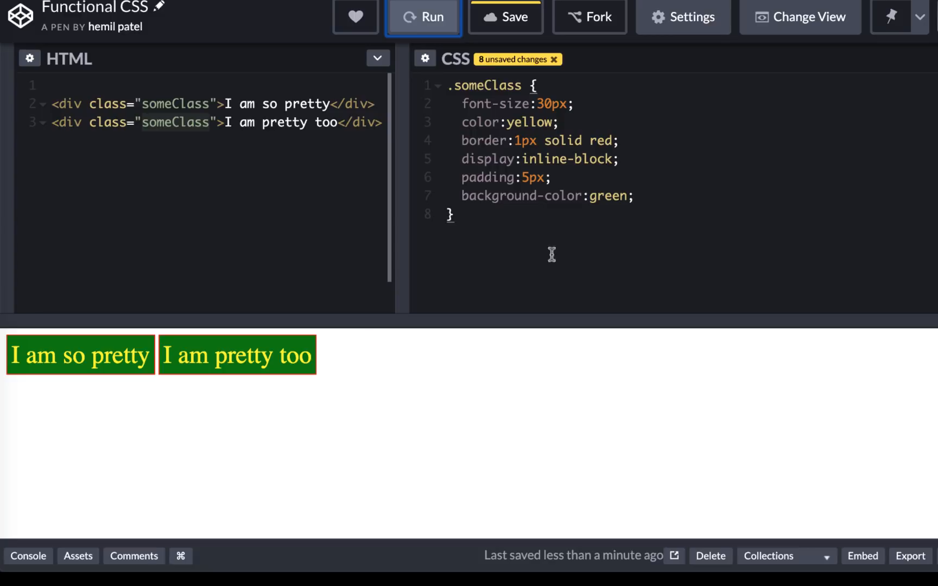
{"action": "mouse_move", "coordinate": [578, 219]}
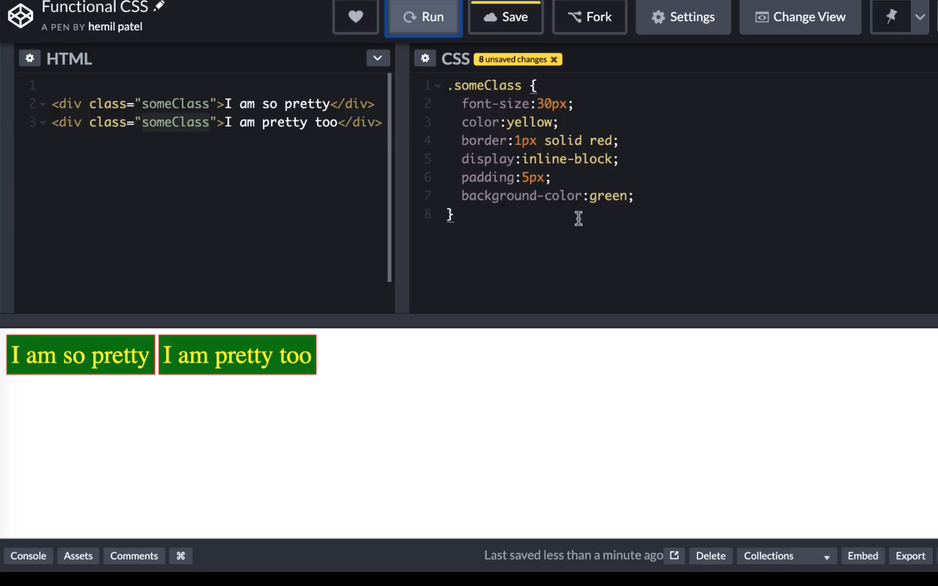
{"action": "mouse_move", "coordinate": [309, 317]}
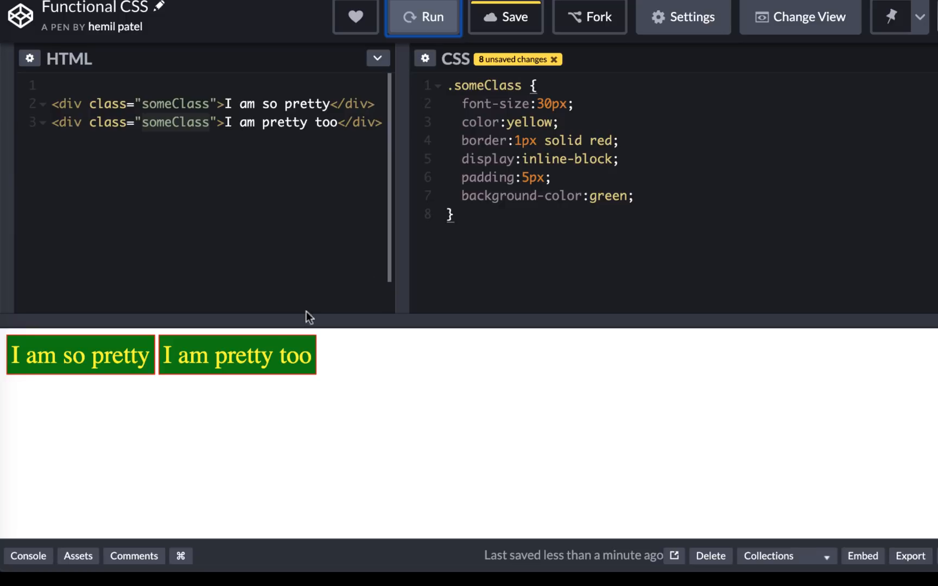
{"action": "mouse_move", "coordinate": [329, 356]}
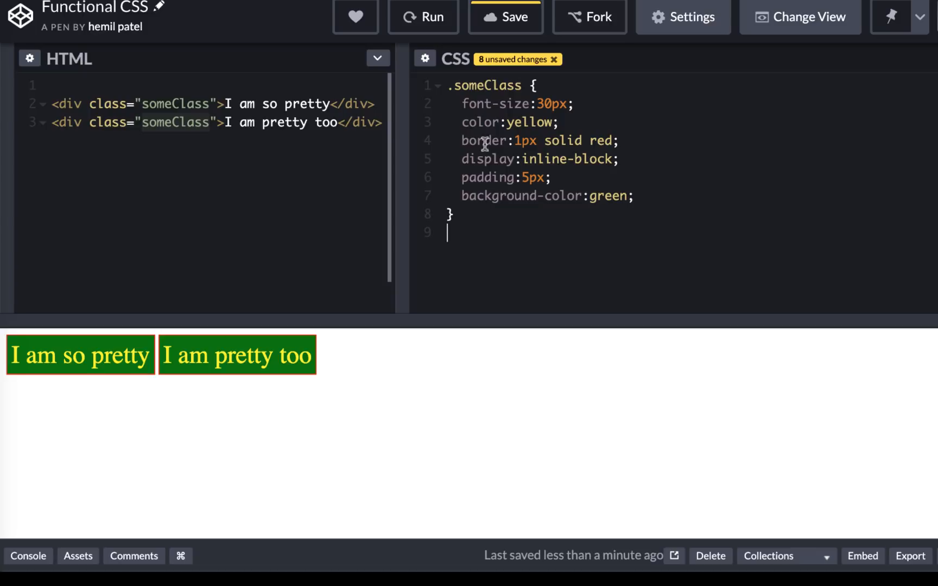
{"action": "mouse_move", "coordinate": [471, 285]}
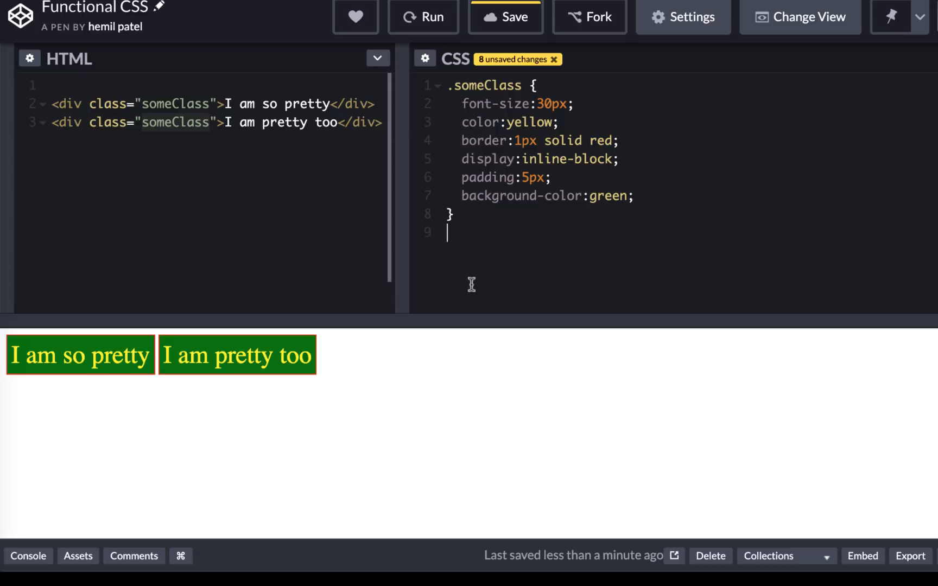
Write single-property utility rules such as .font and .text-yellow.
{"action": "type", "text": ".font"}
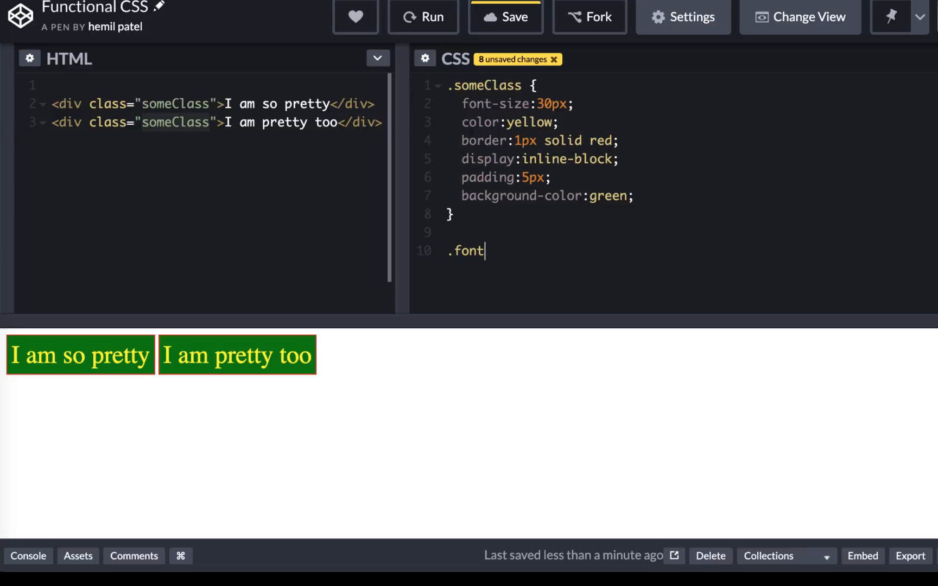
{"action": "type", "text": "-20"}
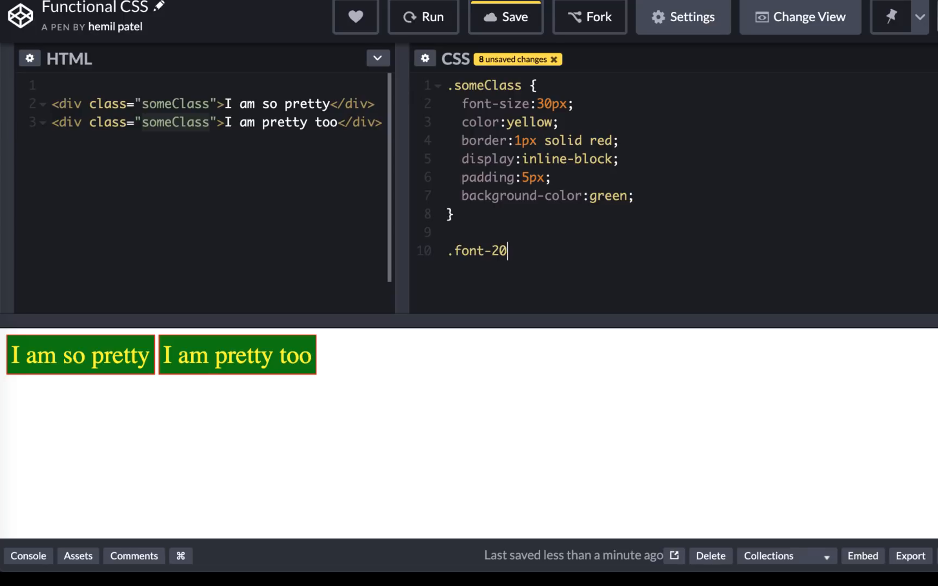
{"action": "type", "text": "{"}
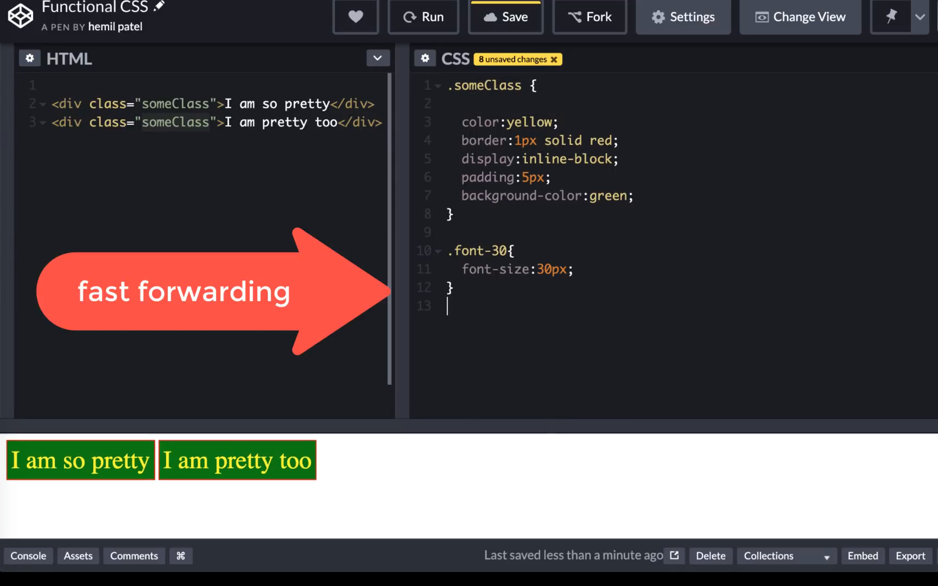
{"action": "type", "text": ".text-yellow{"}
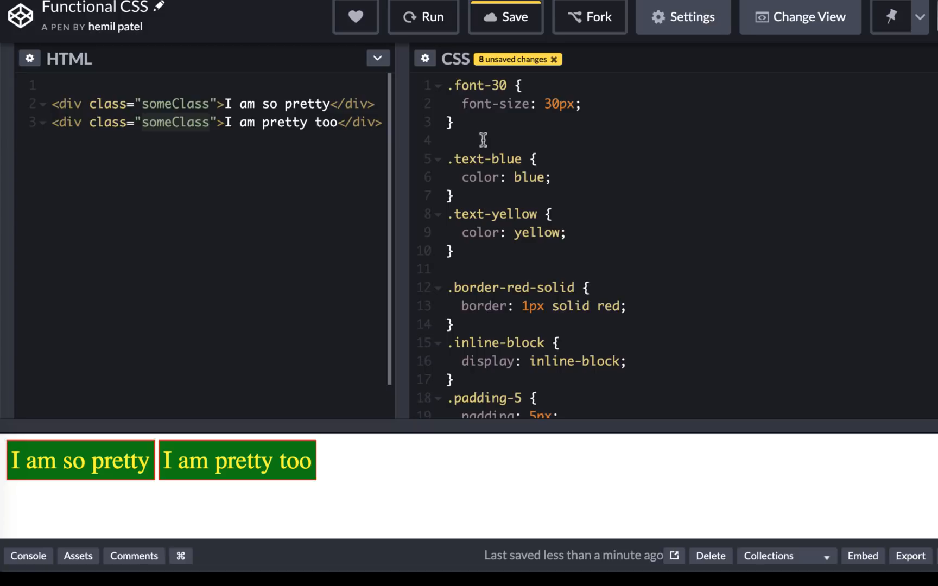
Remove the blank lines between rules and rename .font-30 to .f-30.
{"action": "key", "text": "Backspace"}
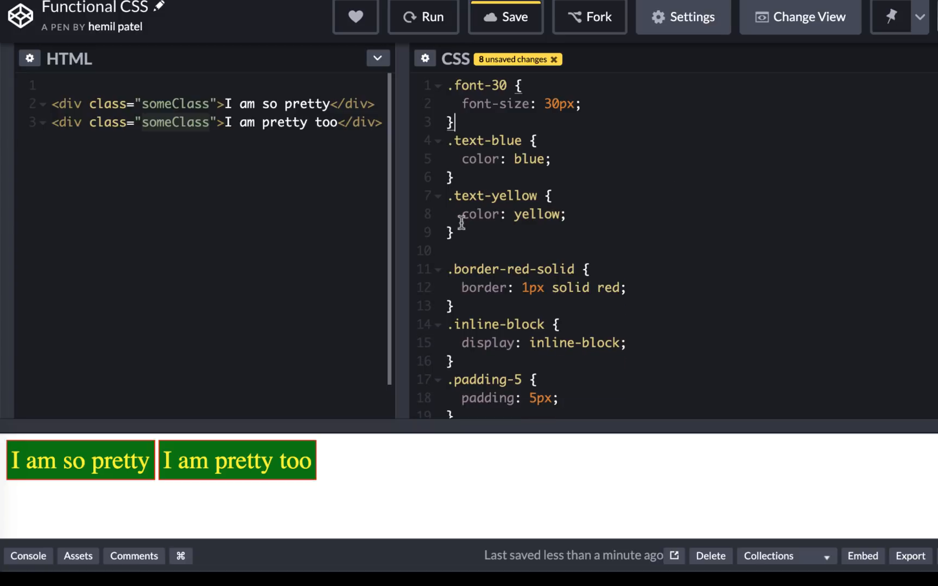
{"action": "key", "text": "Backspace"}
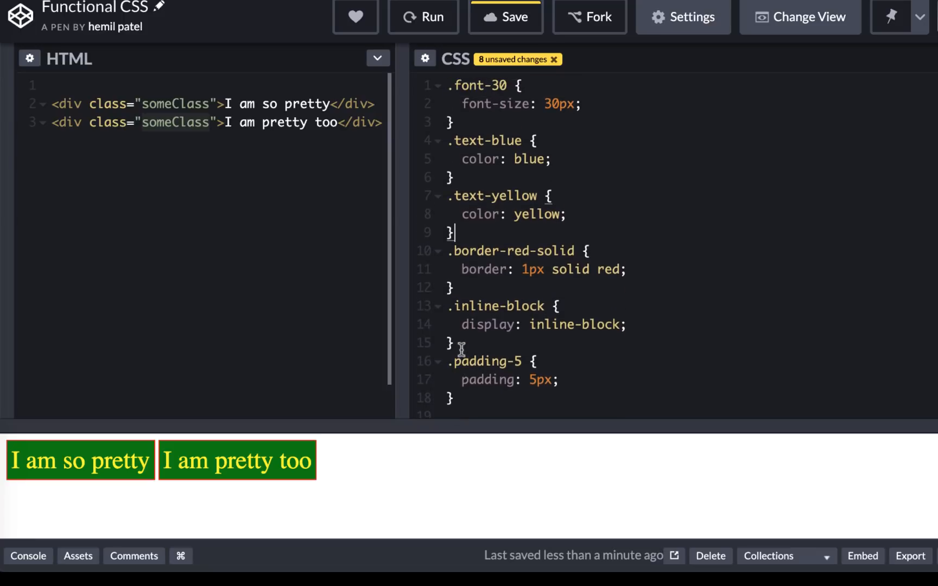
{"action": "scroll", "scroll_direction": "down", "scroll_amount": 3}
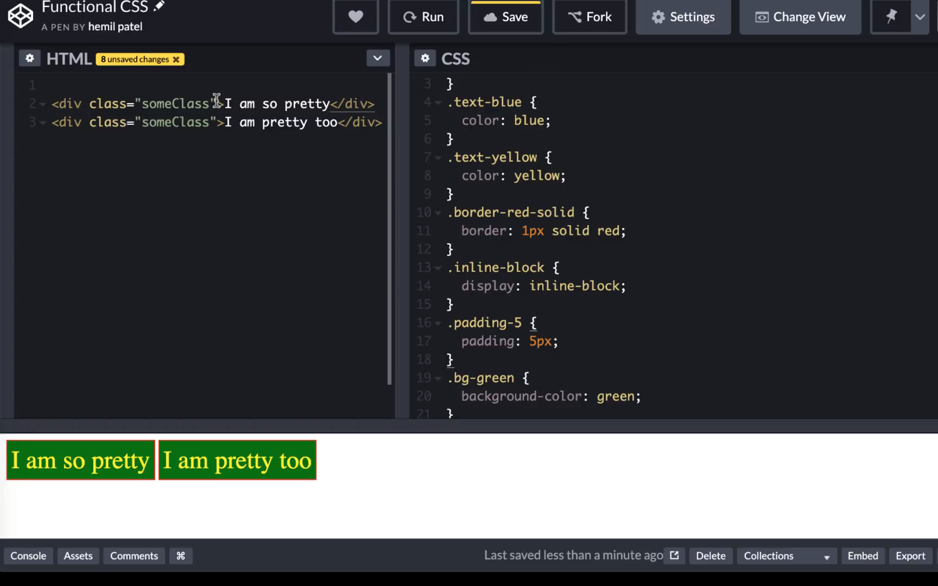
{"action": "left_click_drag", "start_coordinate": [88, 104], "coordinate": [217, 104]}
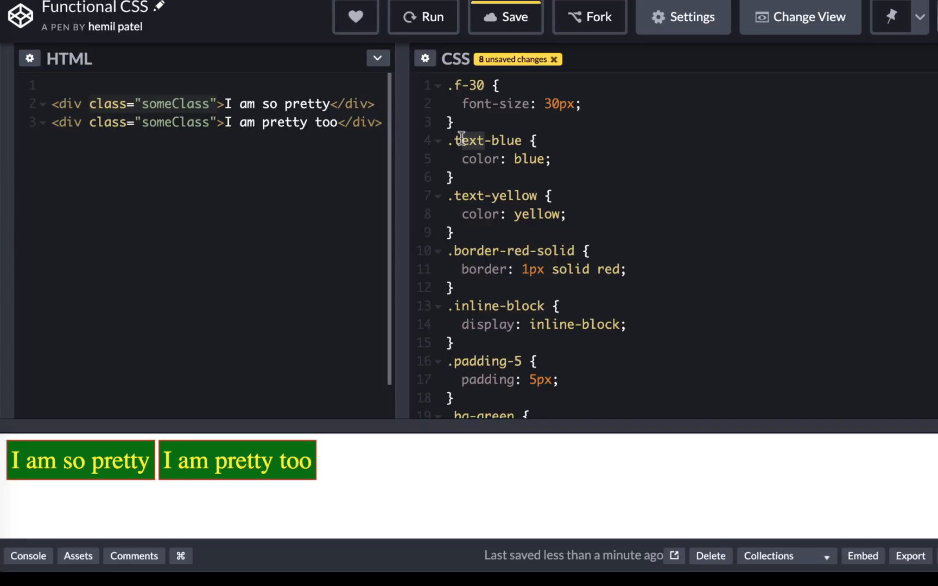
Shorten classes to txt-blue, brd-red, in-block, pad-5, bg-green; apply to both divs, second txt-yellow.
{"action": "type", "text": "txt-blue brd-red in-block pad-5"}
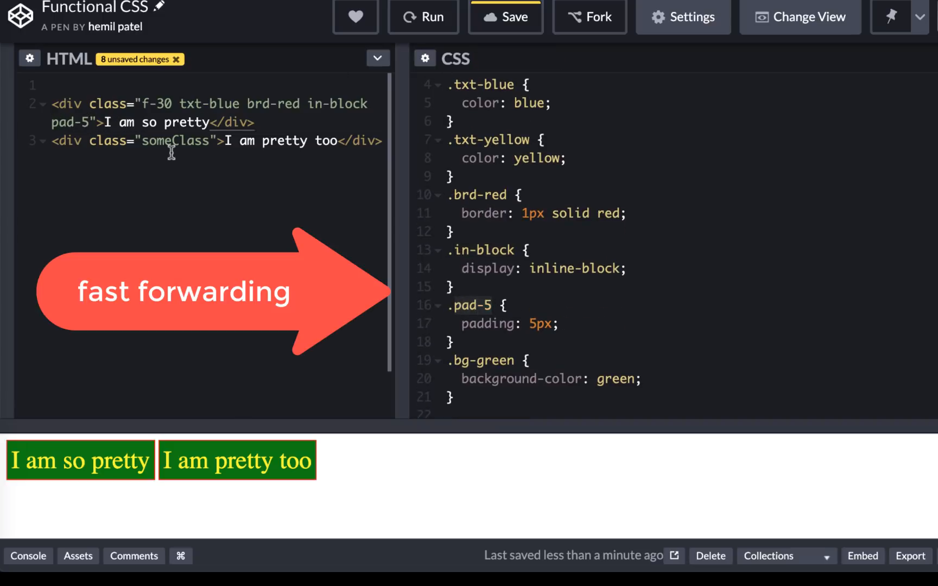
{"action": "type", "text": "bg-green"}
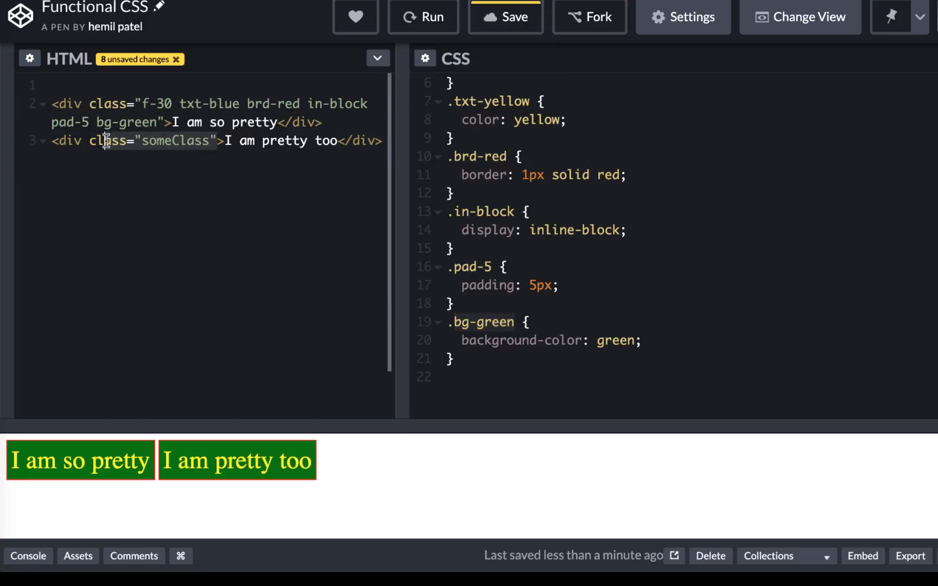
{"action": "type", "text": "f-30 txt-blue brd-red in-block pad-5 bg-green"}
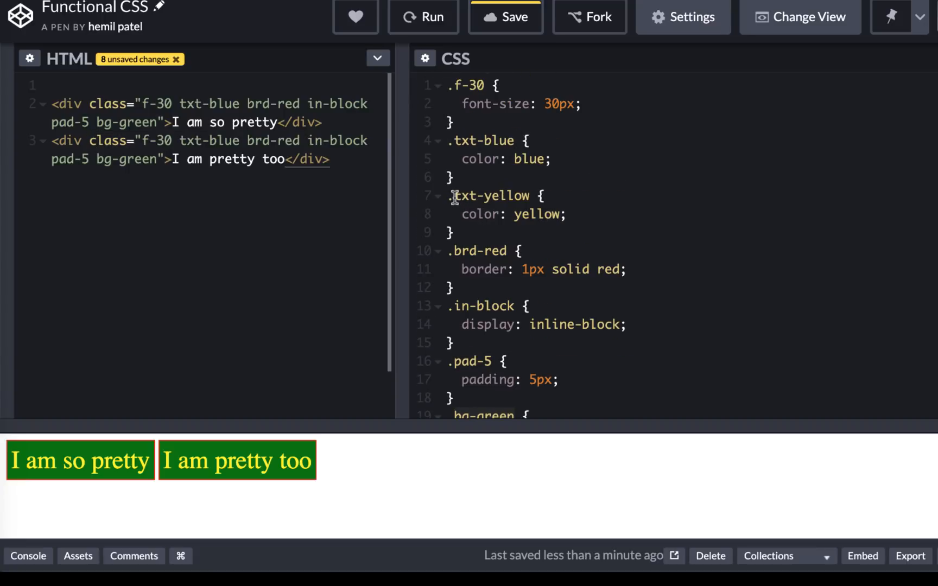
{"action": "double_click", "coordinate": [220, 140]}
{"action": "type", "text": "yellow"}
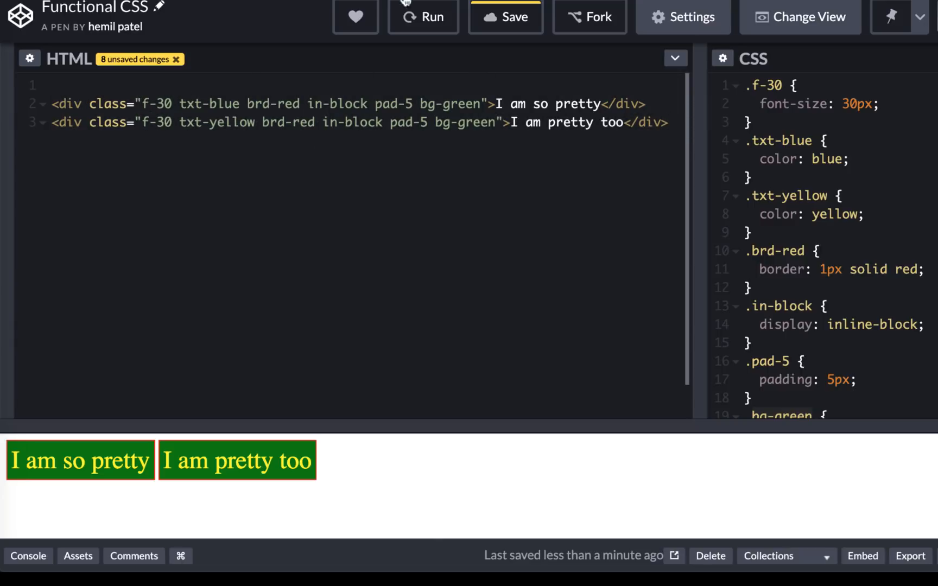
Rerun the pen and highlight the first div's utility class list.
{"action": "left_click", "coordinate": [423, 16]}
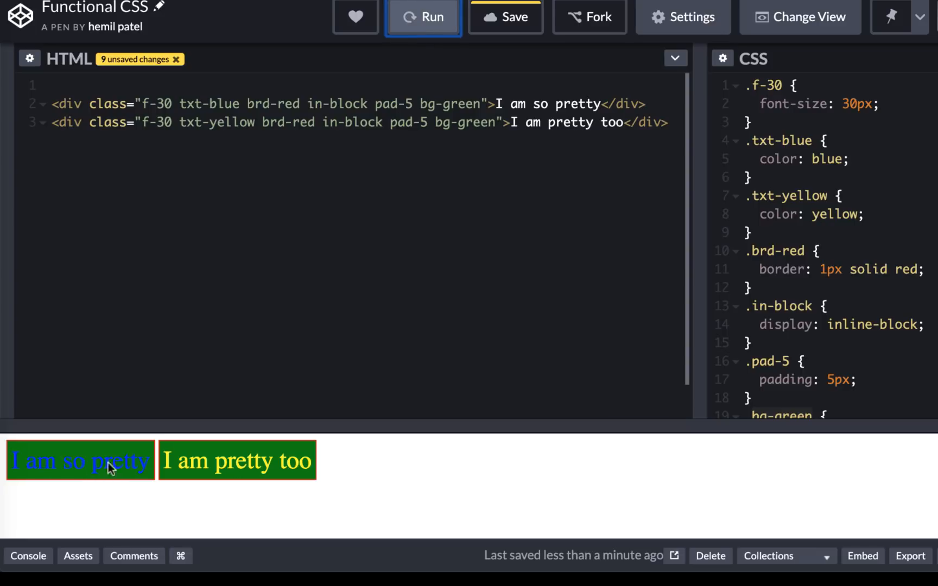
{"action": "mouse_move", "coordinate": [793, 243]}
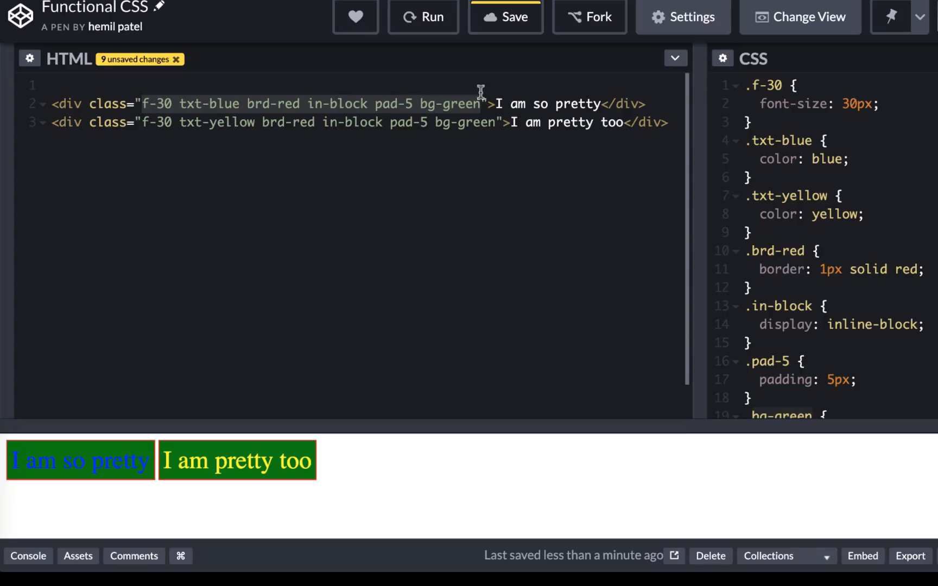
{"action": "left_click", "coordinate": [142, 104]}
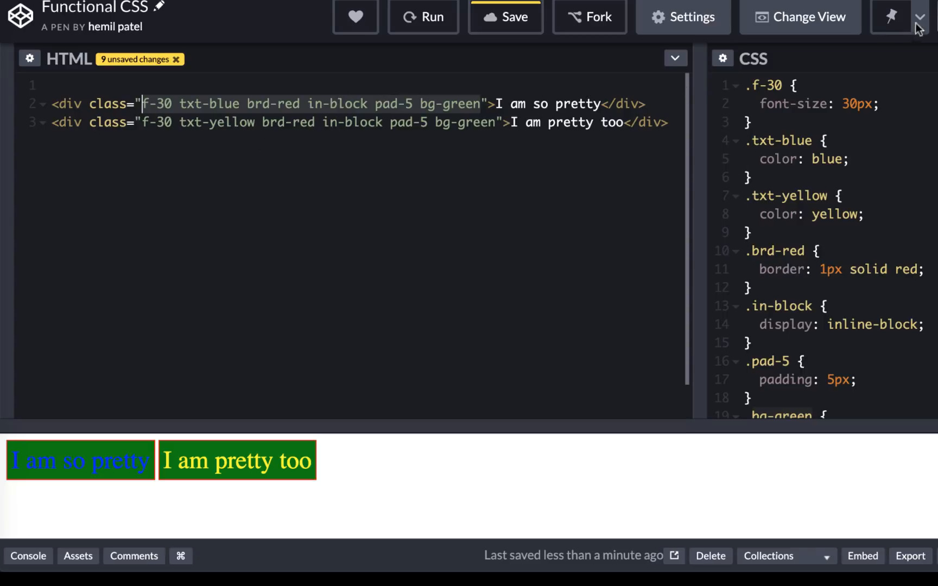
{"action": "mouse_move", "coordinate": [207, 138]}
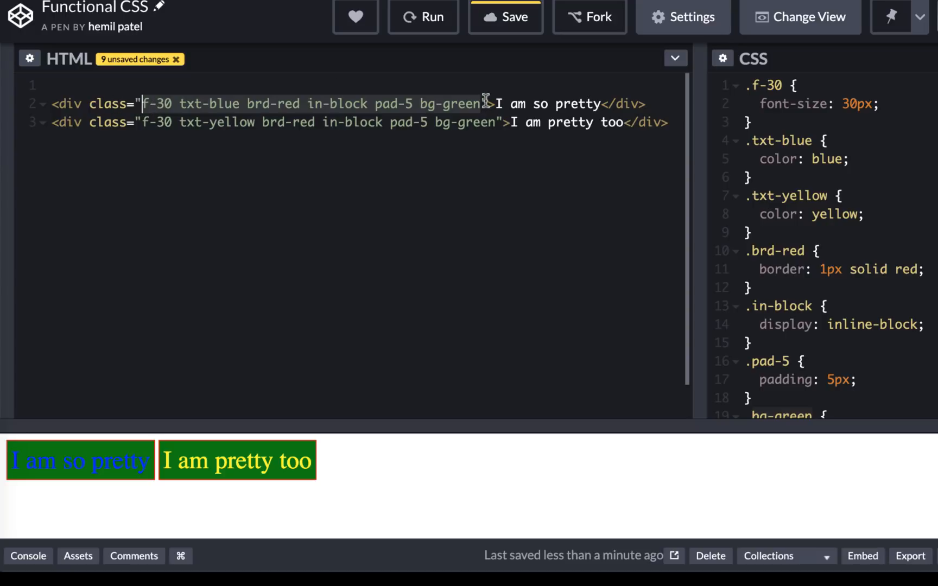
{"action": "mouse_move", "coordinate": [474, 103]}
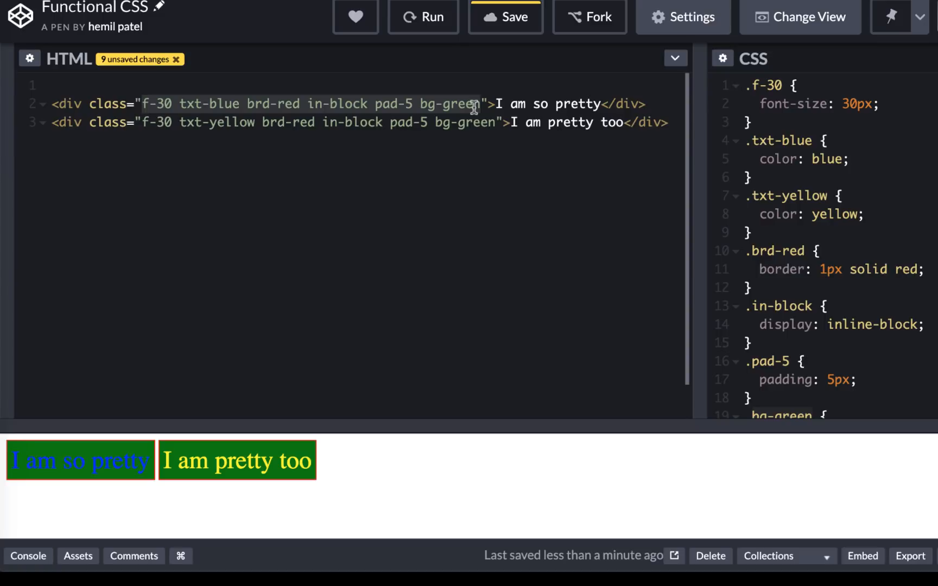
{"action": "left_click", "coordinate": [142, 104]}
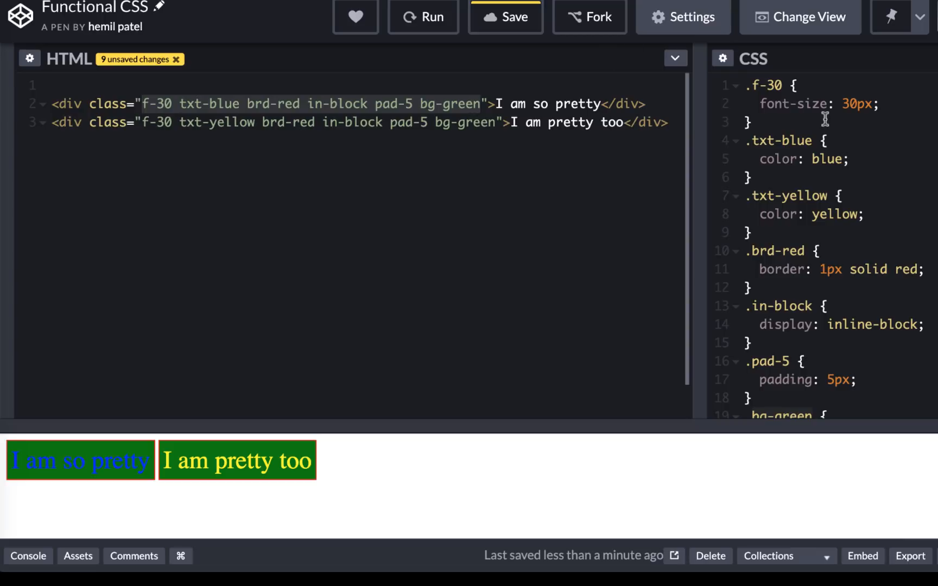
{"action": "left_click", "coordinate": [756, 123]}
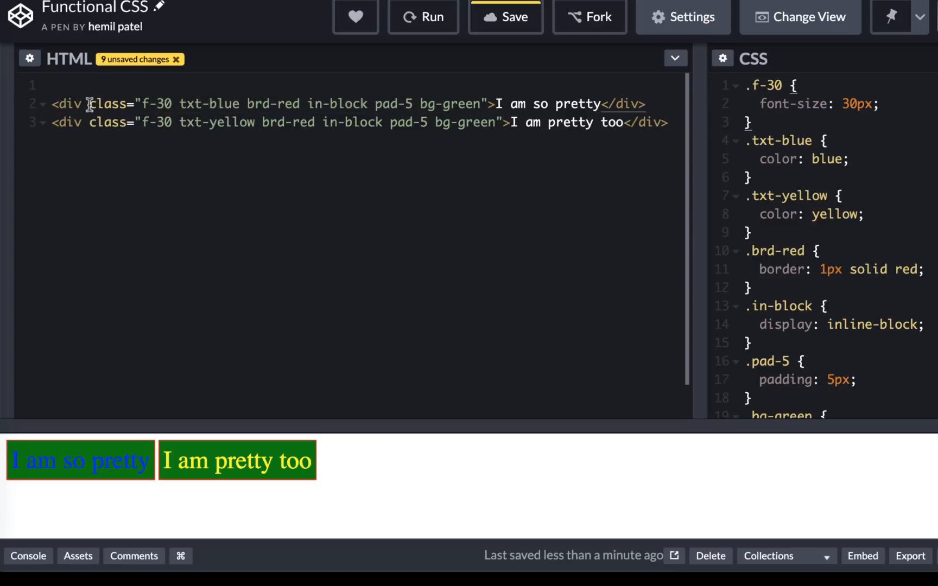
{"action": "type", "text": "style=\""}
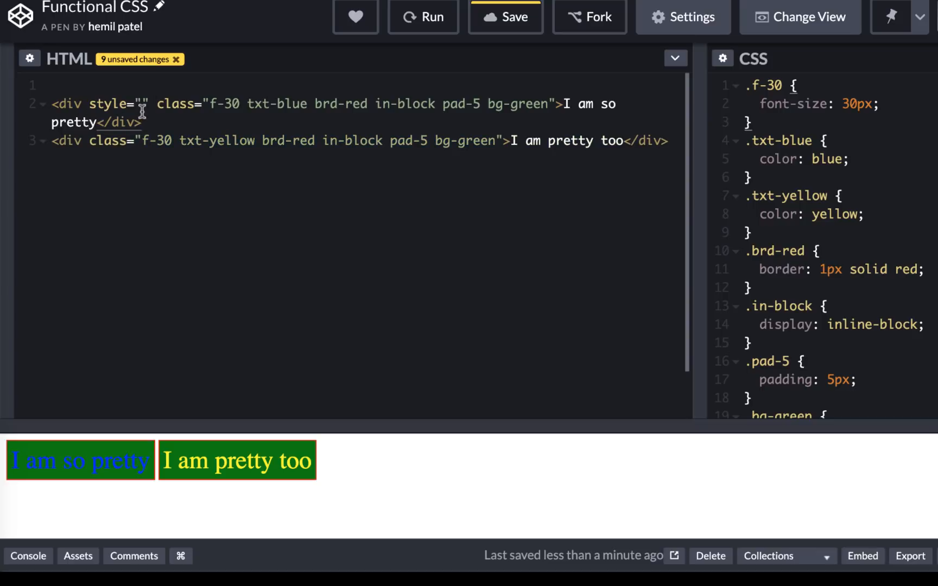
{"action": "double_click", "coordinate": [113, 104]}
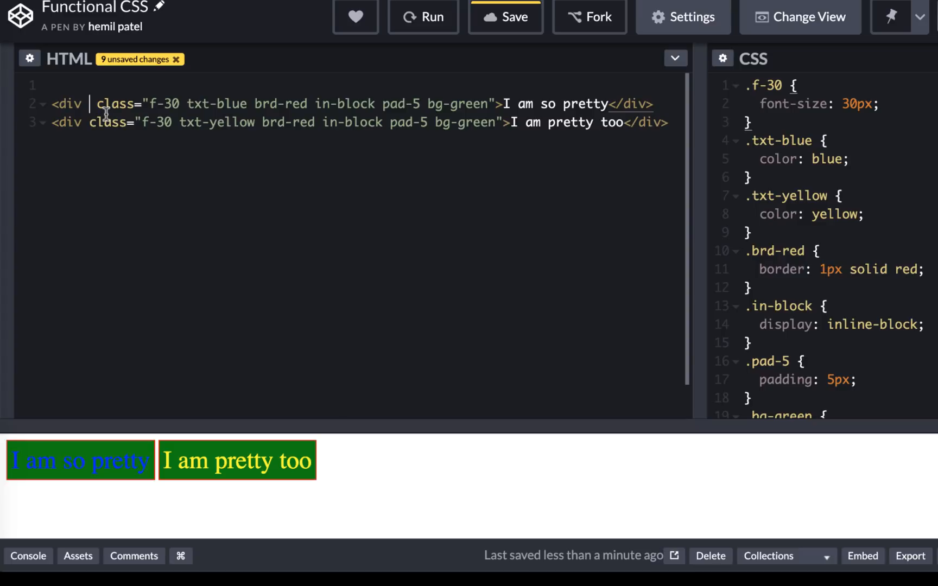
{"action": "mouse_move", "coordinate": [217, 283]}
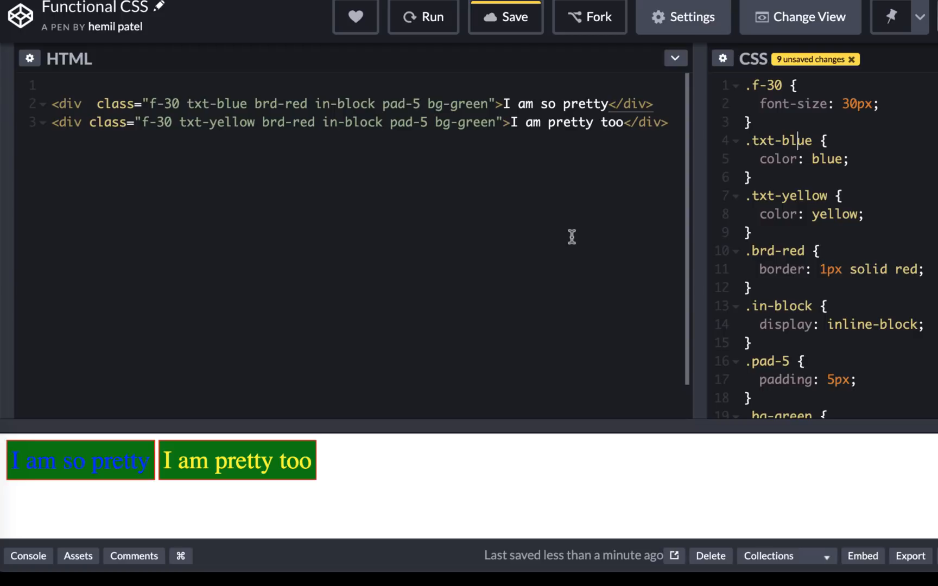
{"action": "mouse_move", "coordinate": [836, 214]}
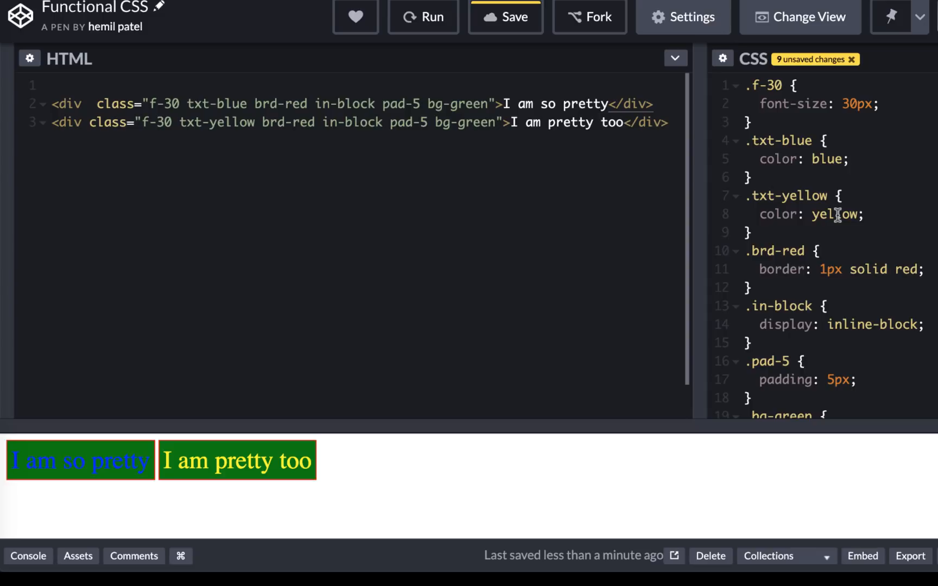
{"action": "double_click", "coordinate": [837, 214]}
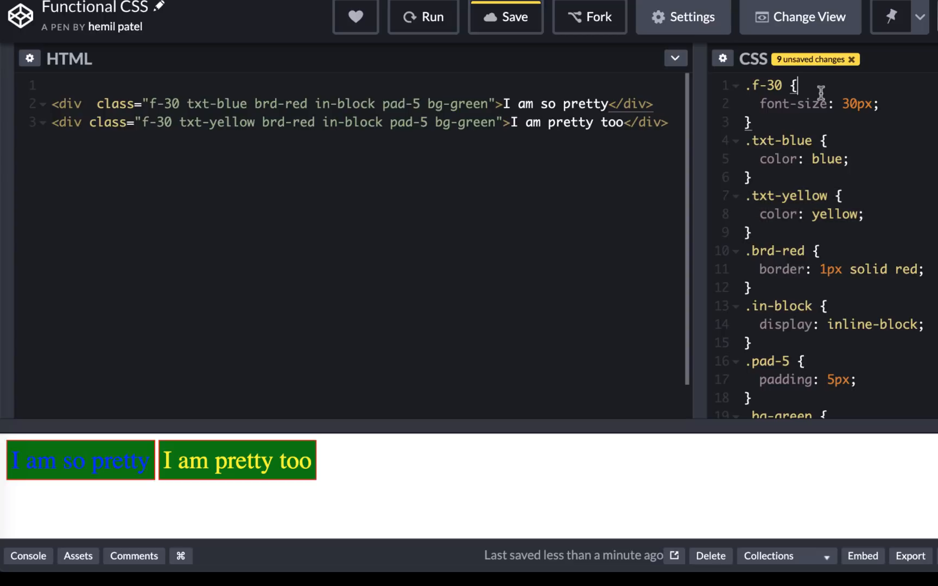
{"action": "mouse_move", "coordinate": [589, 16]}
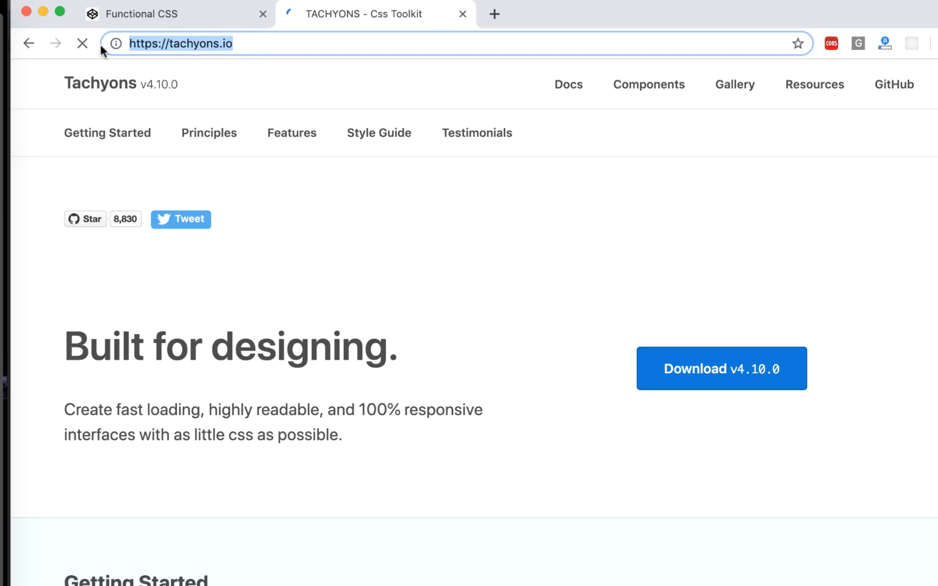
Scroll to Tachyons' style guide and select the .f1–.f6 font-size rules.
{"action": "scroll", "scroll_direction": "down", "scroll_amount": 3}
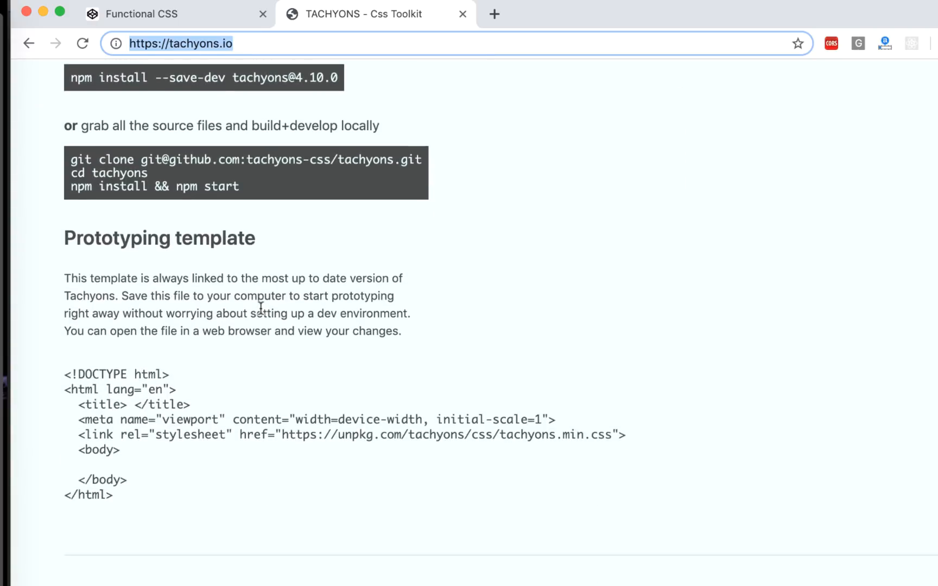
{"action": "scroll", "scroll_direction": "up", "scroll_amount": 3}
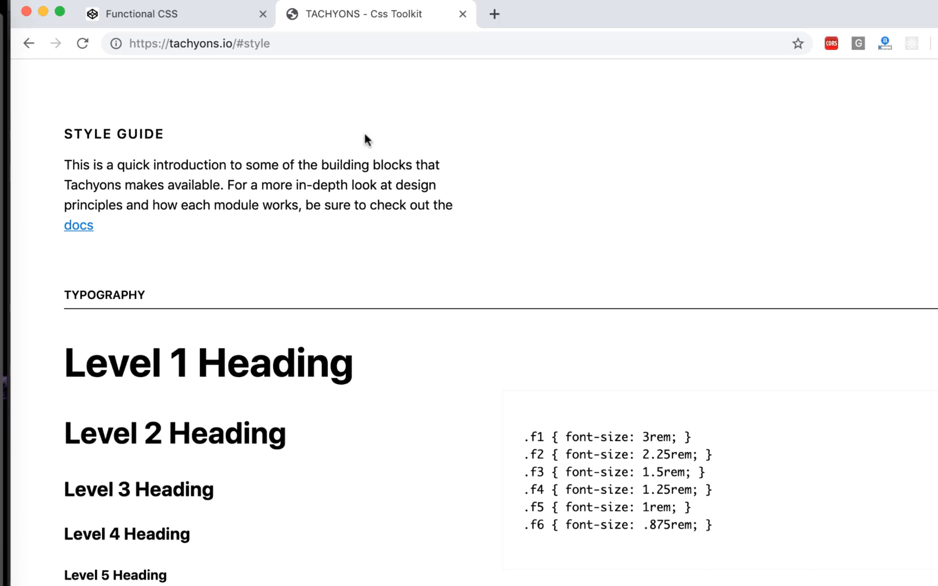
{"action": "scroll", "scroll_direction": "down", "scroll_amount": 3}
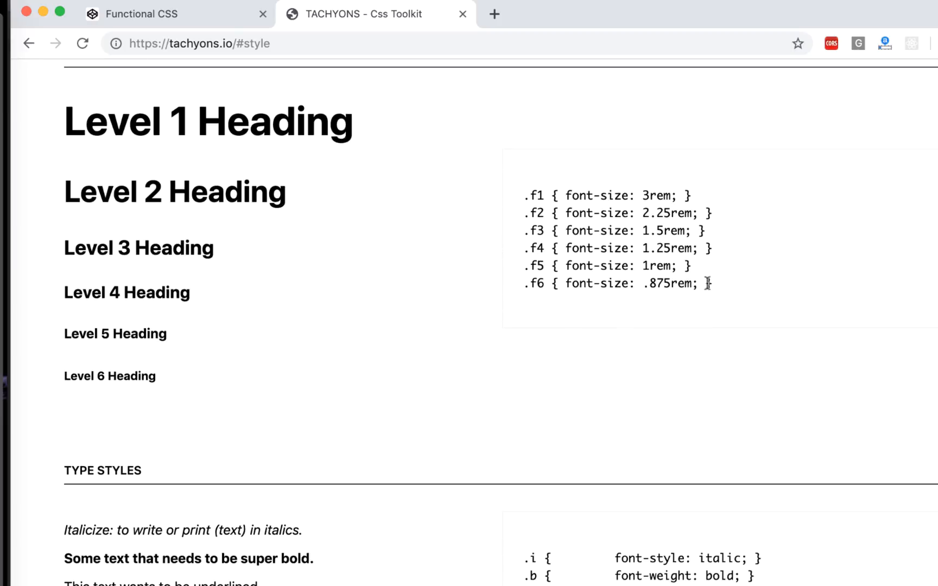
{"action": "left_click_drag", "start_coordinate": [705, 283], "coordinate": [524, 195]}
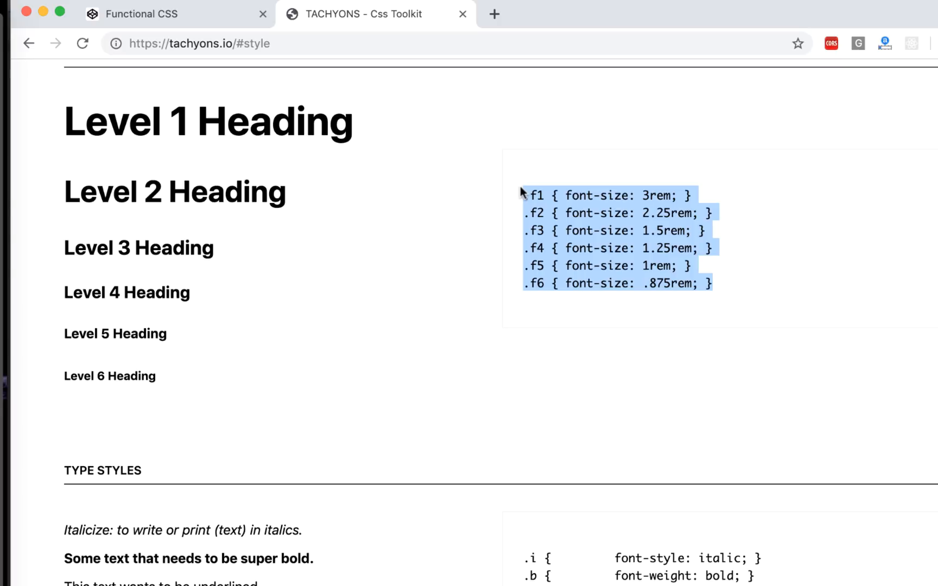
{"action": "mouse_move", "coordinate": [596, 178]}
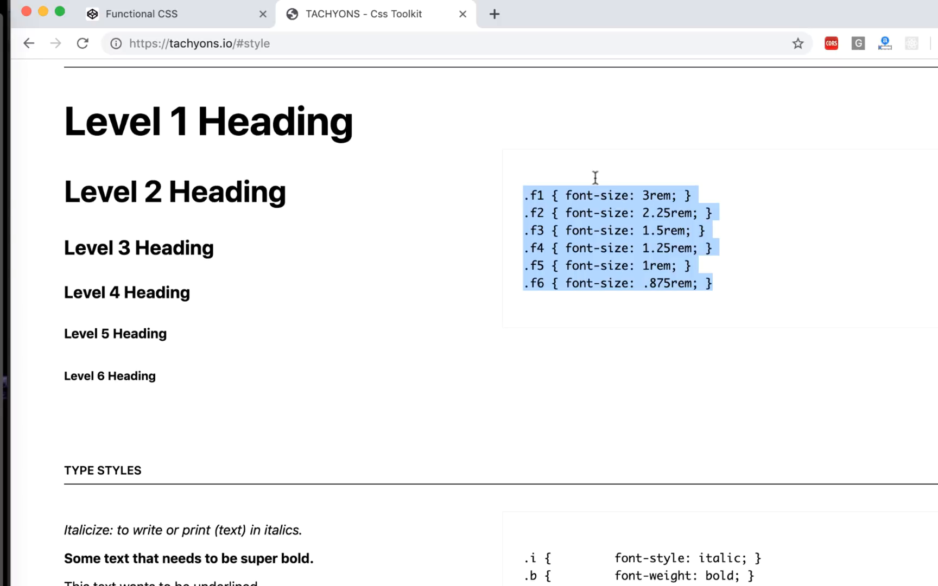
{"action": "mouse_move", "coordinate": [619, 214]}
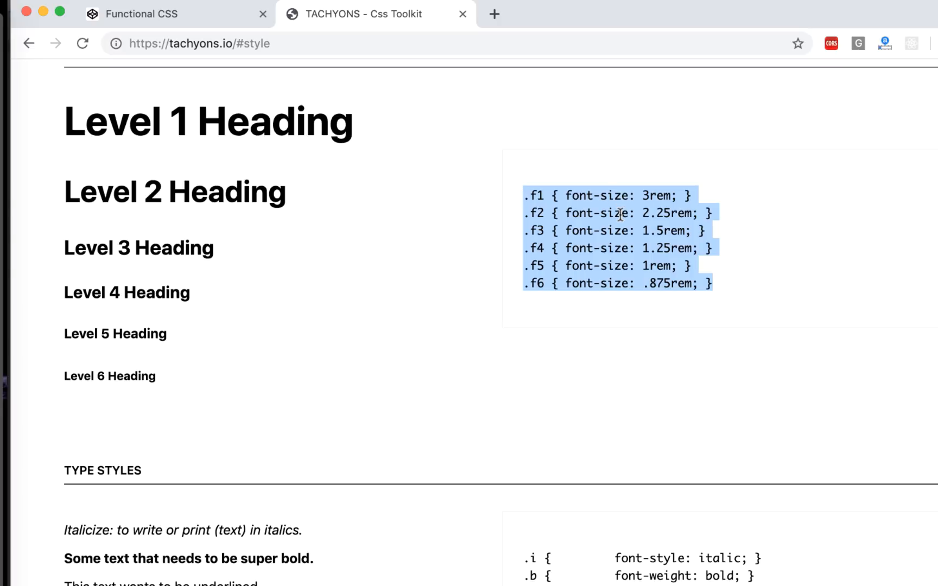
Reselect the .f1–.f5 font-size rules, then scroll to the grid width classes.
{"action": "left_click", "coordinate": [645, 212]}
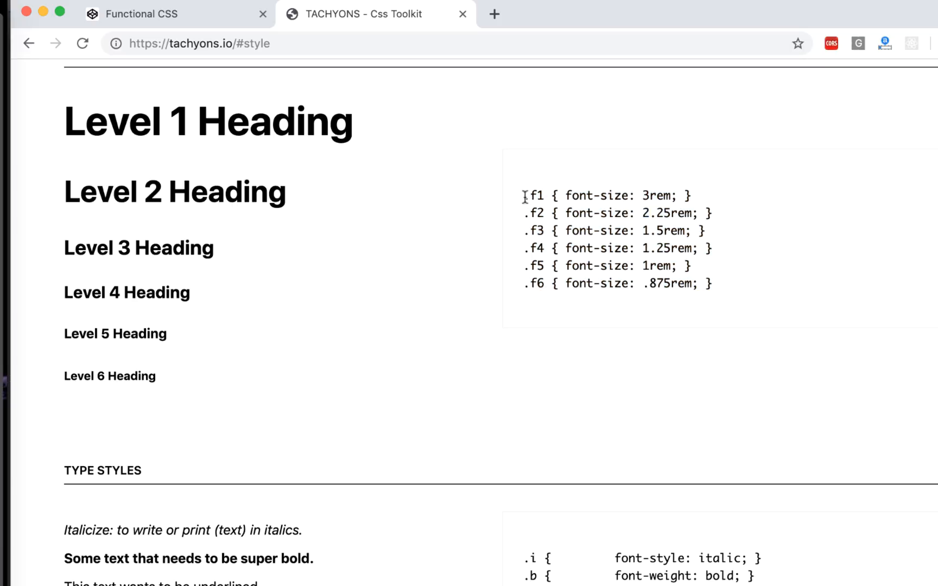
{"action": "left_click_drag", "start_coordinate": [526, 195], "coordinate": [551, 282]}
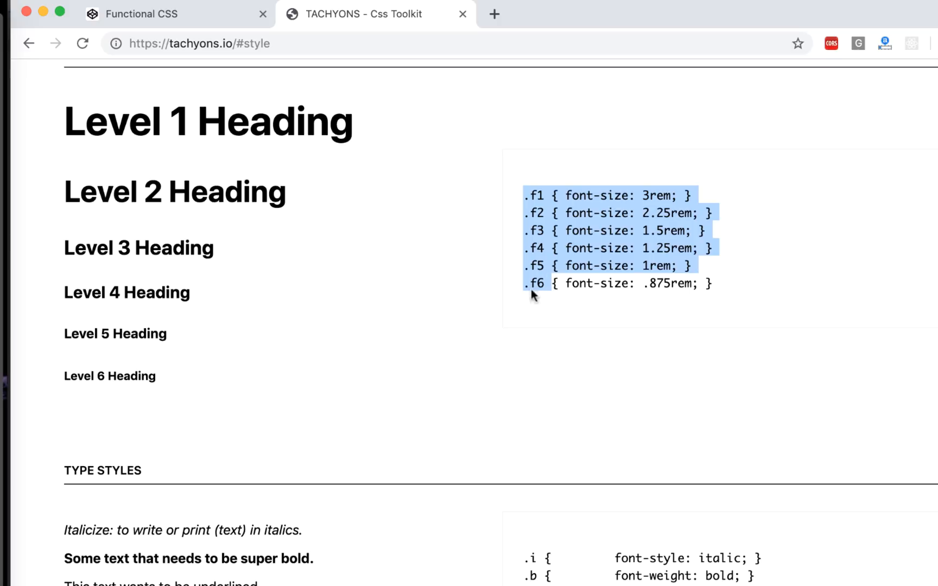
{"action": "mouse_move", "coordinate": [490, 353]}
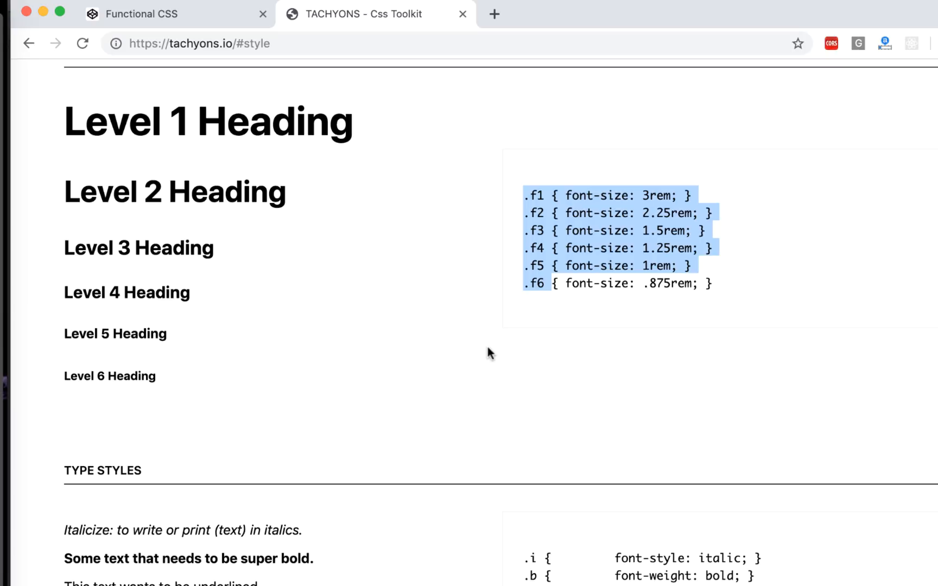
{"action": "scroll", "scroll_direction": "down", "scroll_amount": 3}
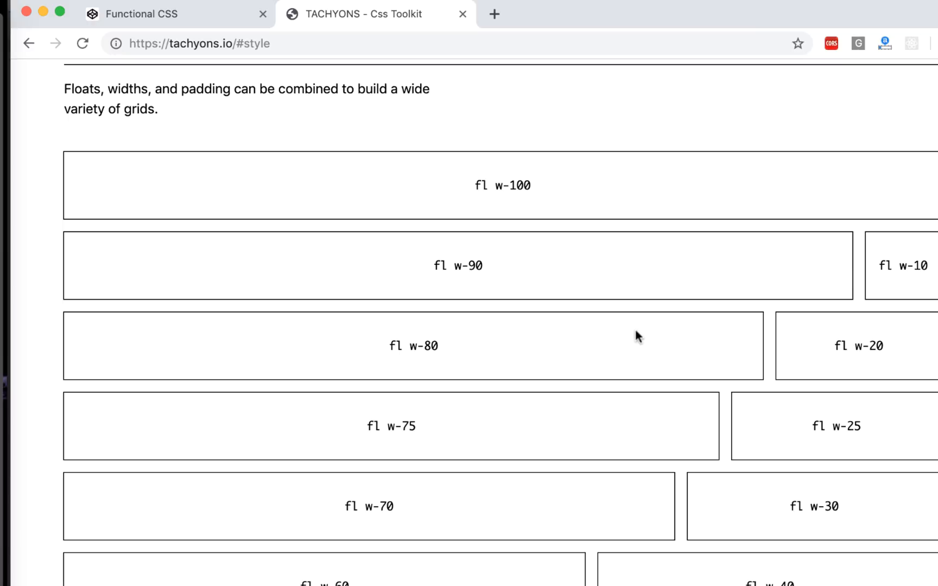
{"action": "left_click", "coordinate": [239, 43]}
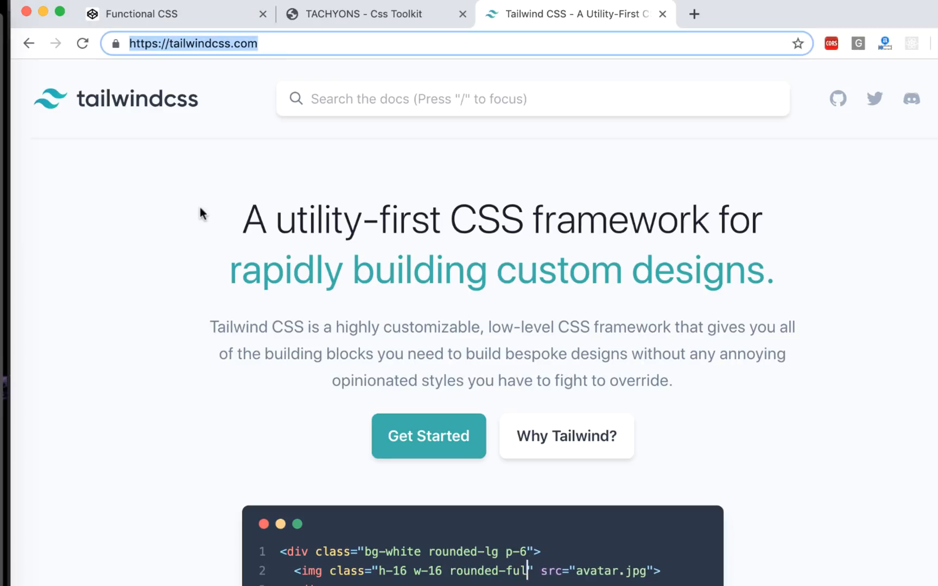
Scroll Tailwind's homepage past the card demo to 'Most CSS frameworks do too much'.
{"action": "scroll", "scroll_direction": "down", "scroll_amount": 3}
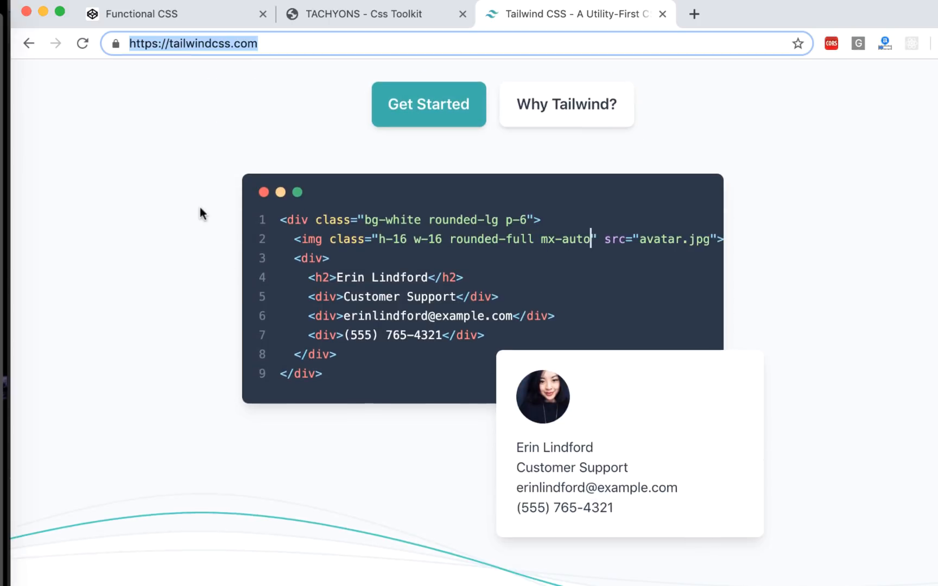
{"action": "type", "text": "class=\"text-center"}
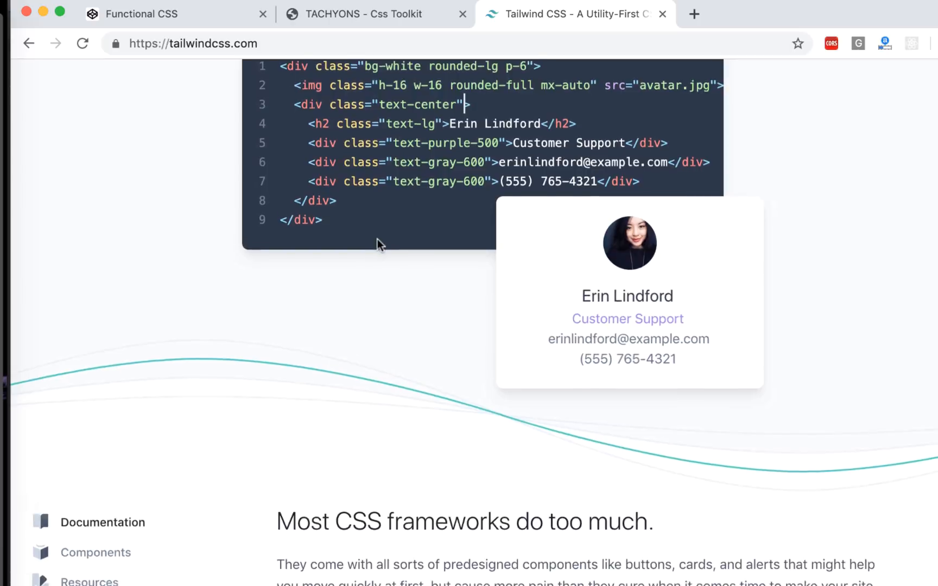
{"action": "scroll", "scroll_direction": "down", "scroll_amount": 3}
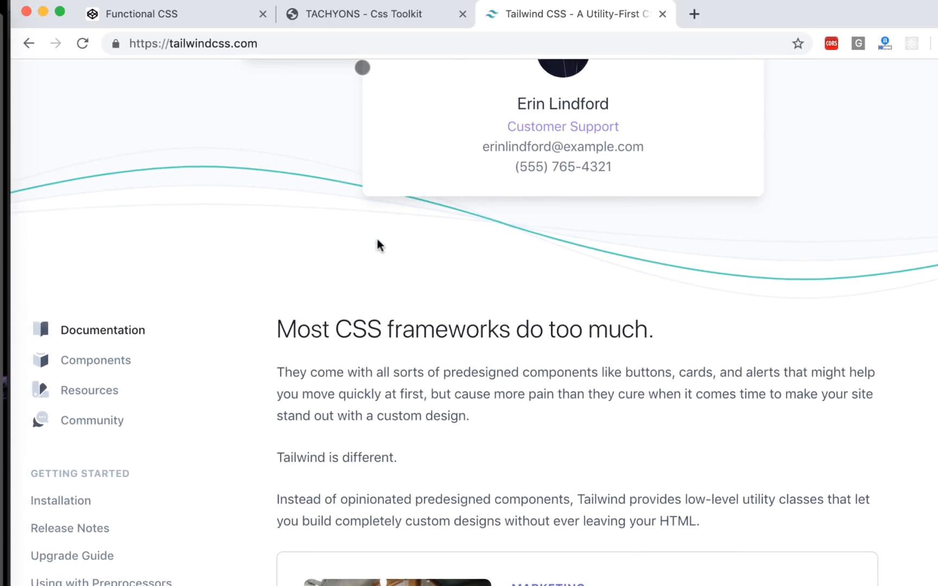
Return to the Functional CSS pen with its blue and yellow utility-class boxes.
{"action": "left_click", "coordinate": [174, 13]}
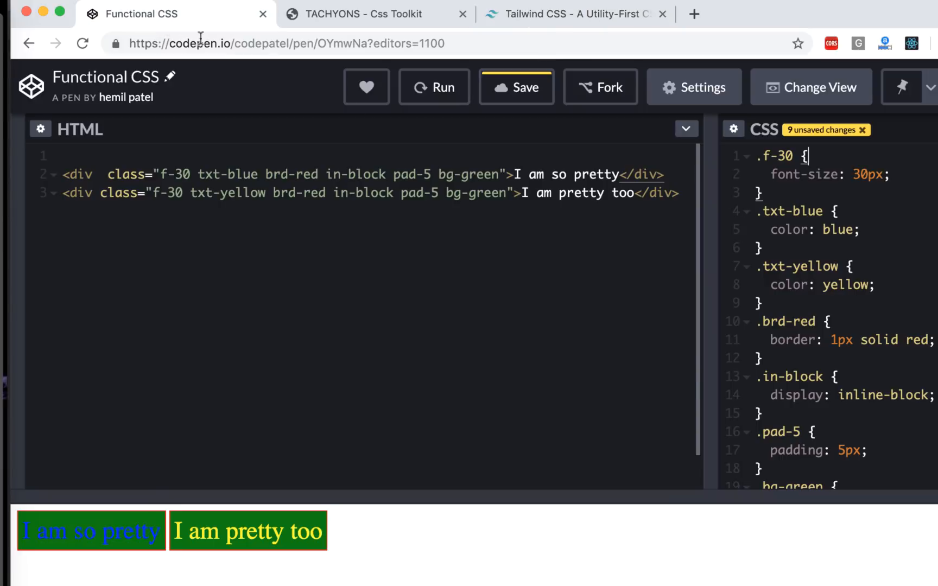
{"action": "mouse_move", "coordinate": [704, 373]}
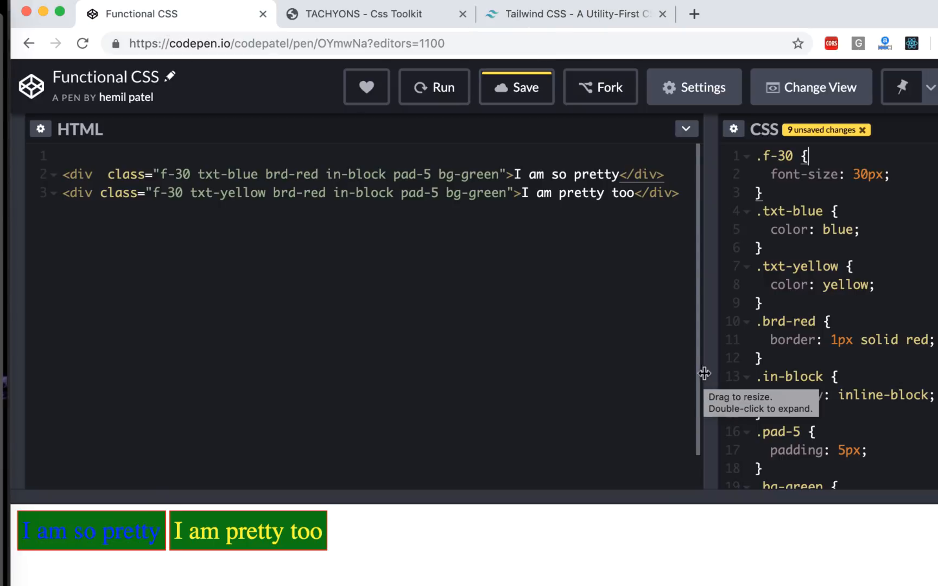
{"action": "mouse_move", "coordinate": [711, 372]}
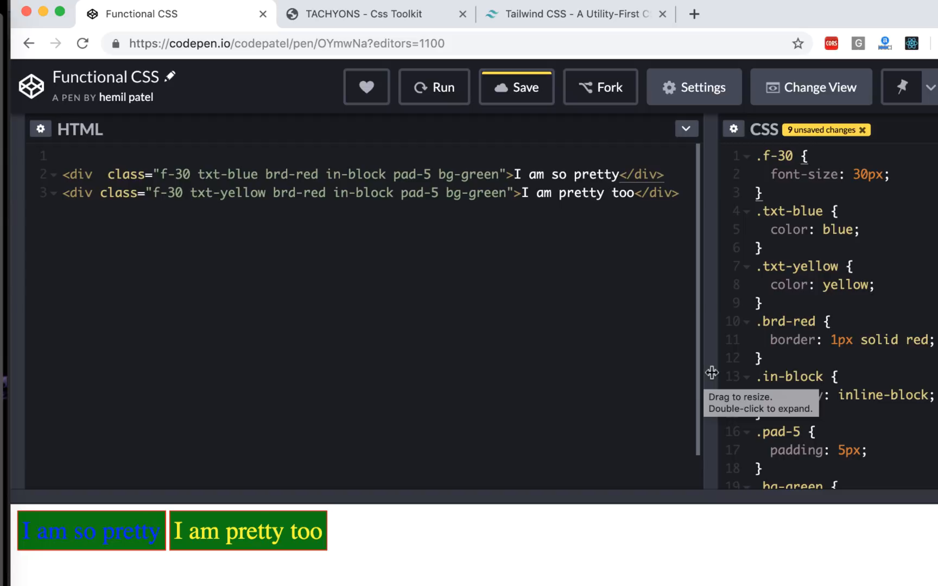
{"action": "left_click", "coordinate": [808, 157]}
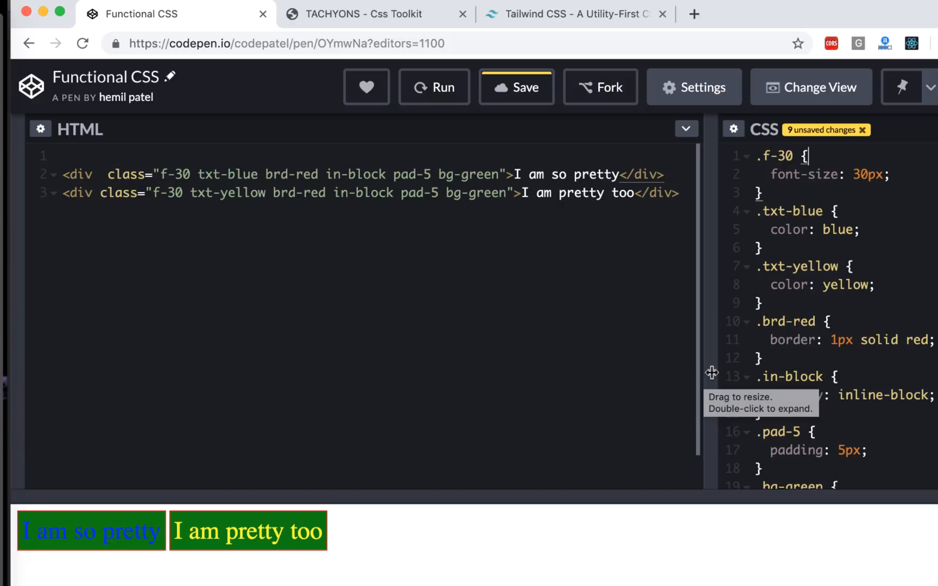